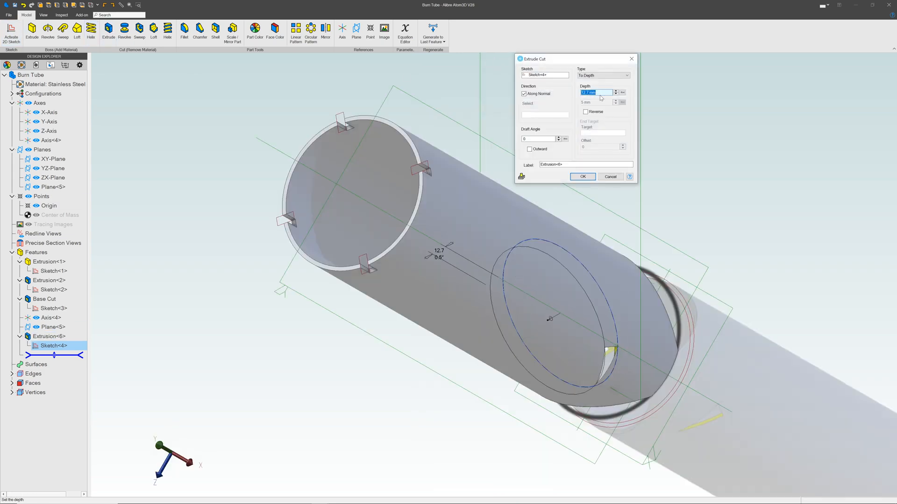
# Step: Confirm the Extrude Cut on the burn tube and return to the Home window
pyautogui.click(582, 176)
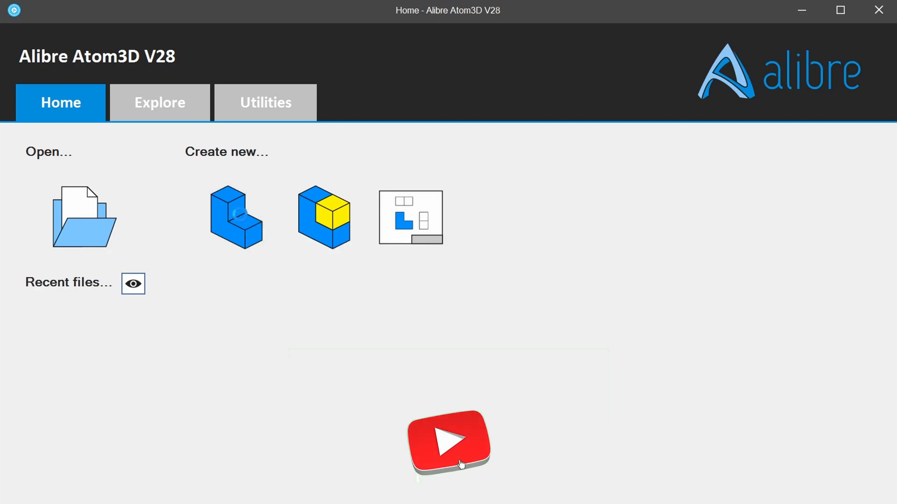
# Step: Create a new part with two concentric circles Ø114.3 and Ø108.2 at the origin, then deactivate the sketch
pyautogui.click(235, 216)
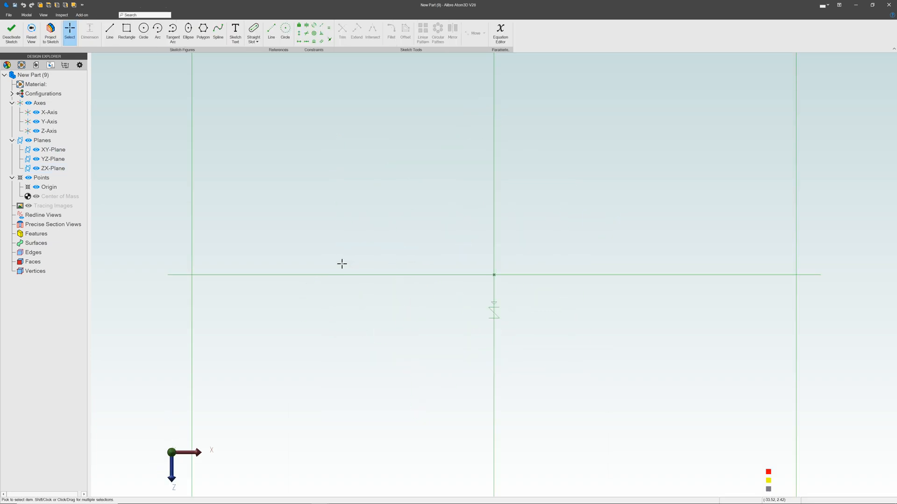
pyautogui.click(143, 31)
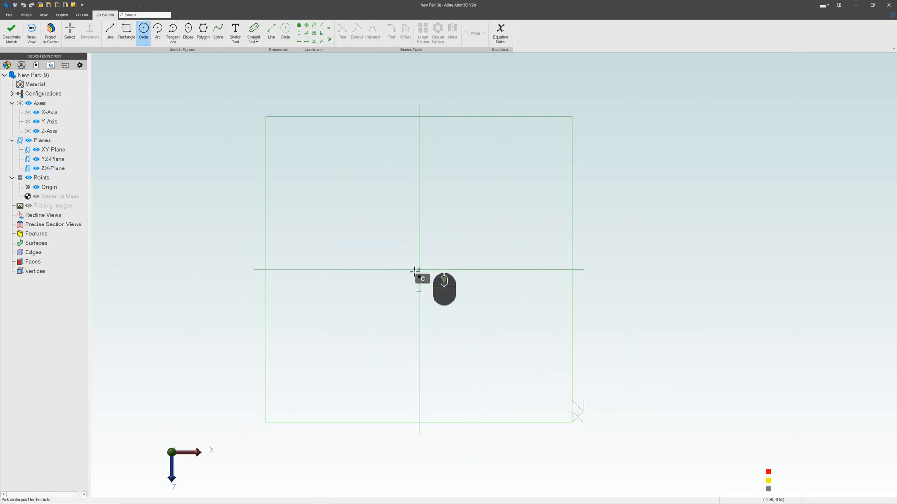
pyautogui.click(419, 269)
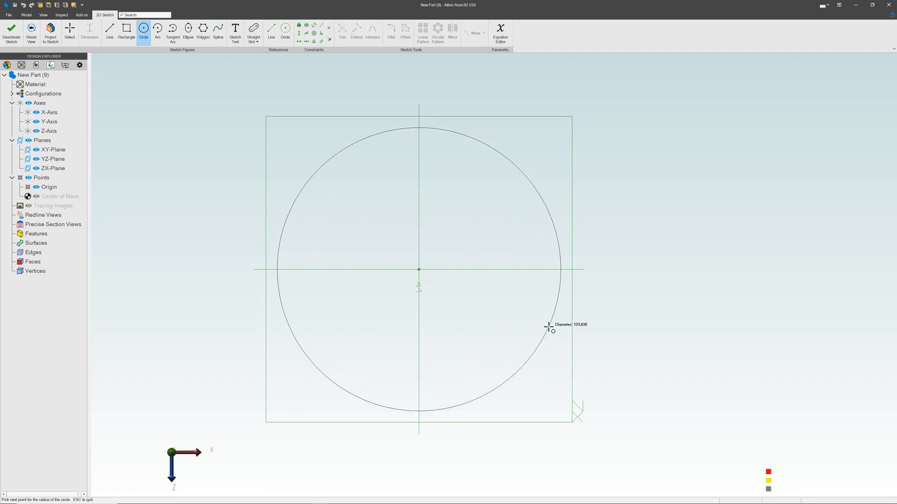
pyautogui.click(550, 328)
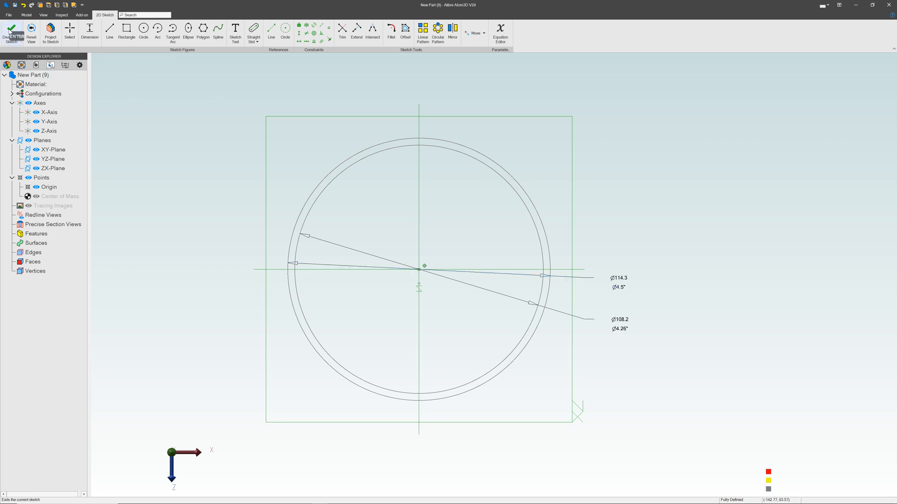
pyautogui.click(32, 32)
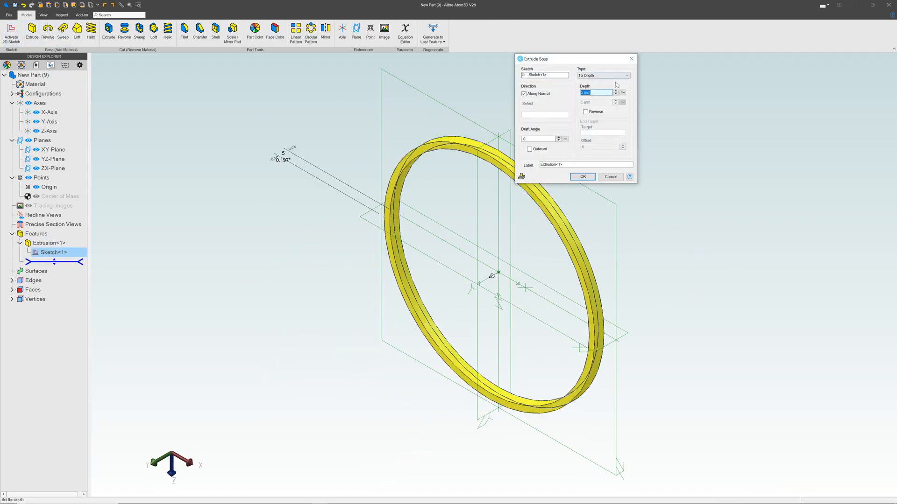
# Step: Extrude the ring 381 mm long and save the part as Burn Tube
pyautogui.write('381')
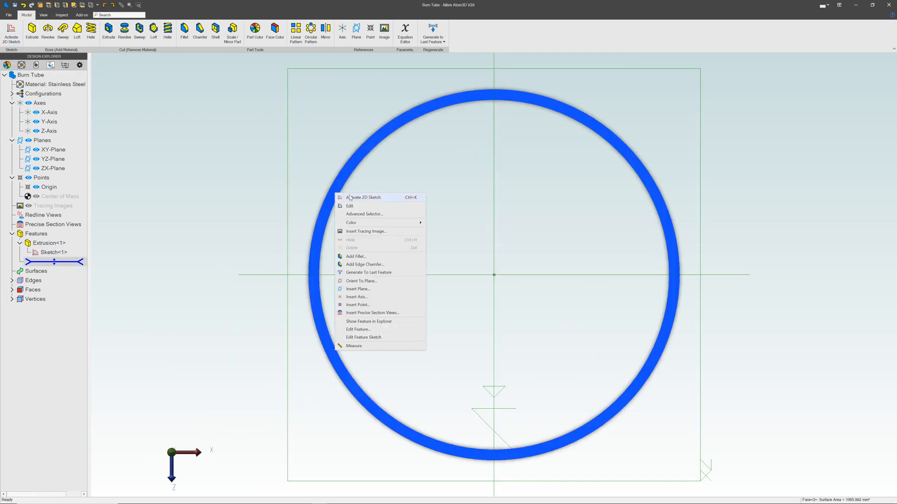
# Step: Sketch on the tube's end face, project its edges and add a reference line at 45° from the centre
pyautogui.click(364, 197)
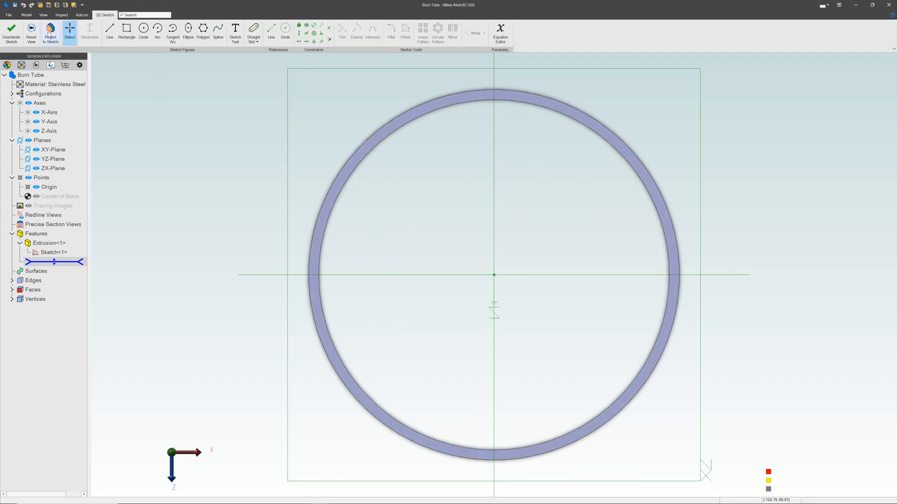
pyautogui.click(50, 31)
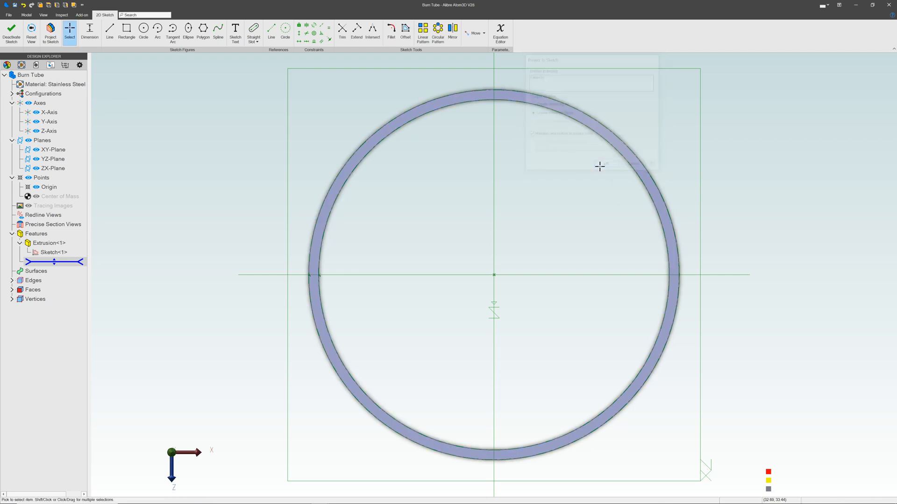
pyautogui.click(271, 28)
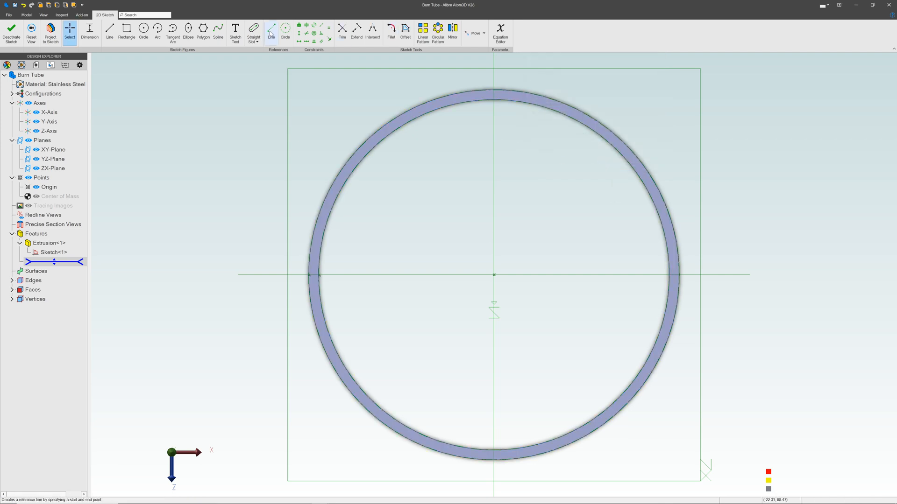
pyautogui.click(493, 275)
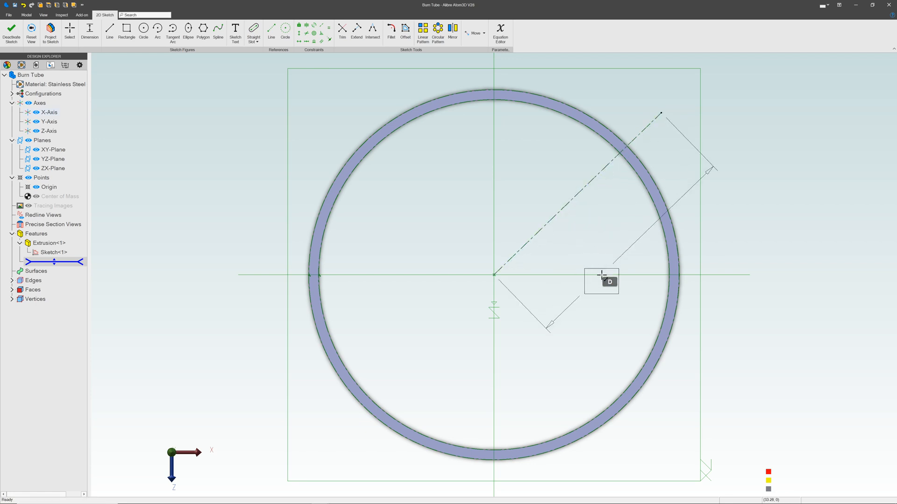
pyautogui.click(601, 281)
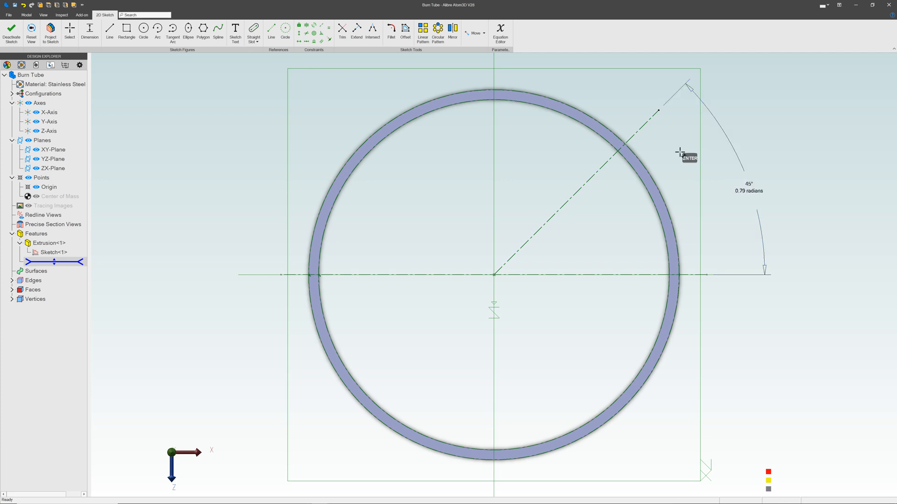
pyautogui.click(109, 27)
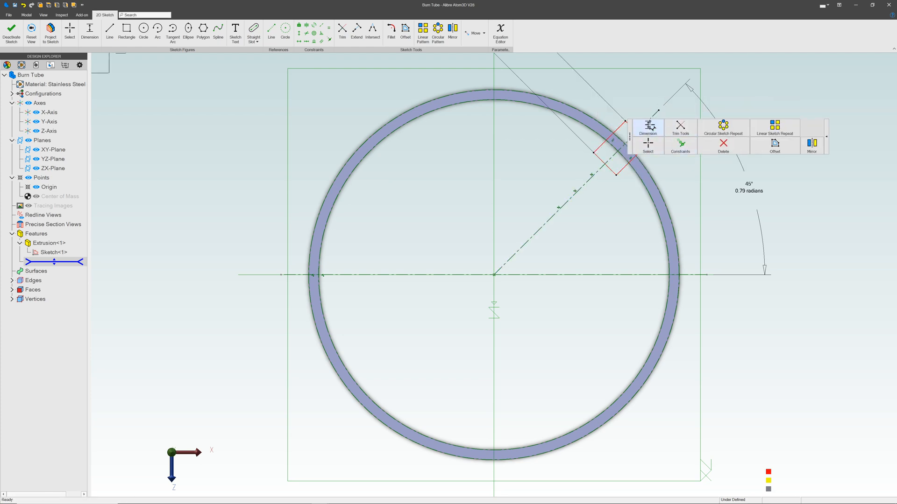
# Step: Dimension a 6.35 wide slot rectangle and circular-pattern it four times about the centre
pyautogui.click(648, 126)
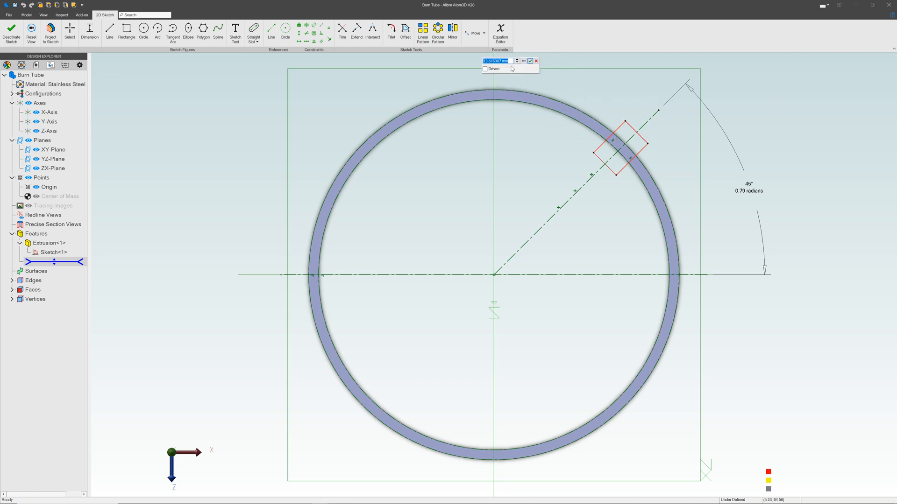
pyautogui.click(530, 61)
pyautogui.write('6.3')
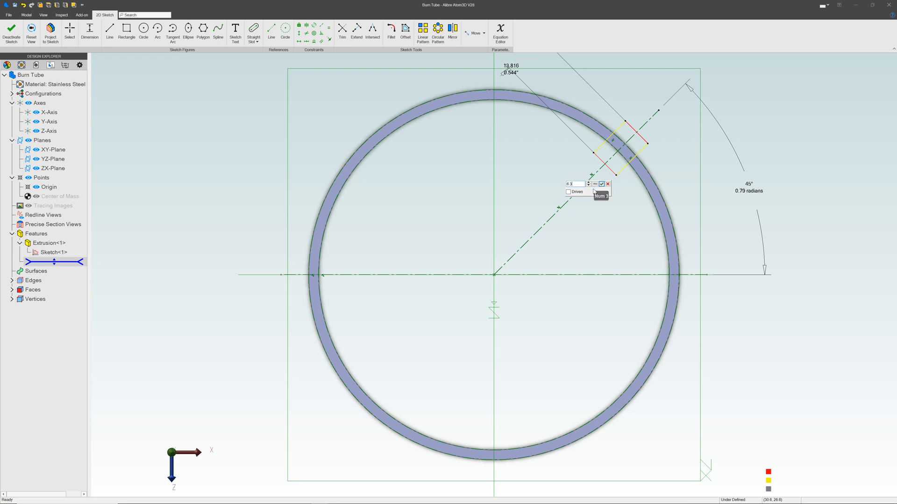
pyautogui.click(602, 184)
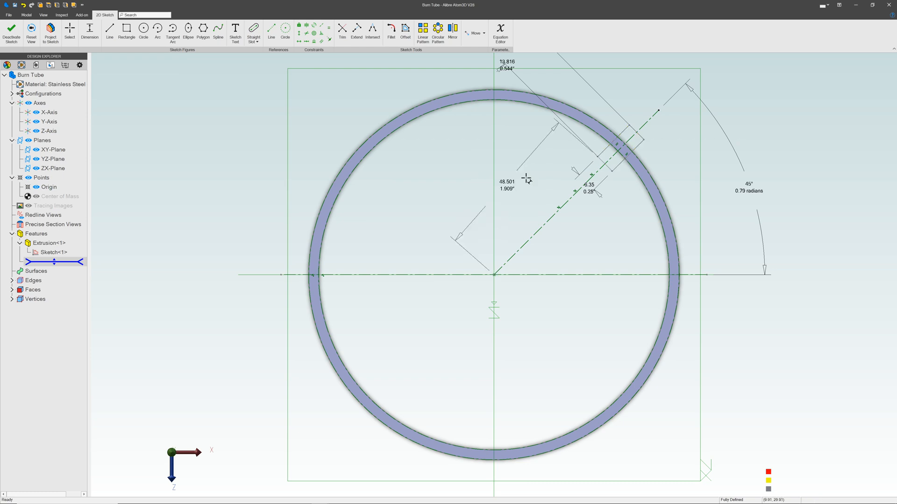
pyautogui.click(437, 27)
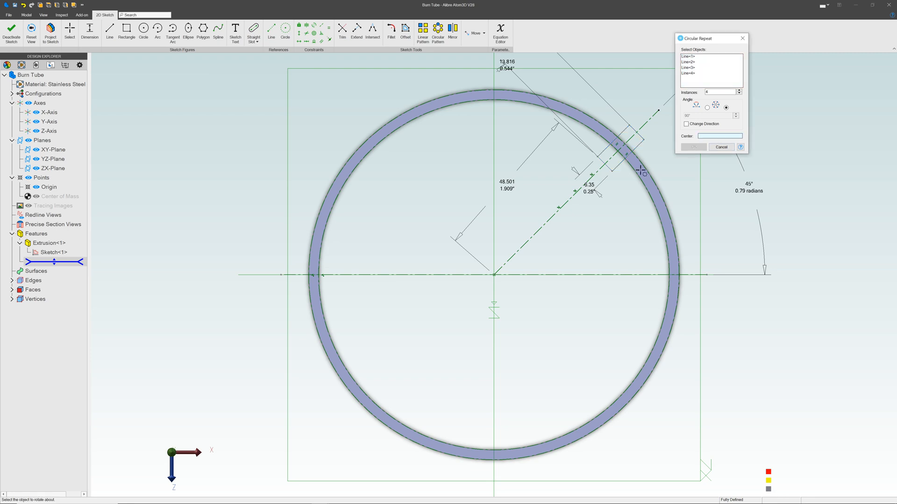
pyautogui.click(492, 275)
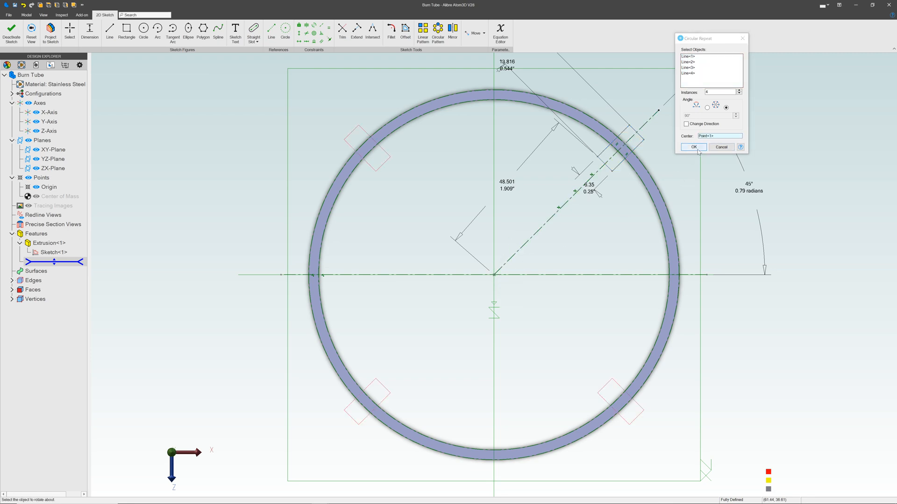
pyautogui.click(692, 147)
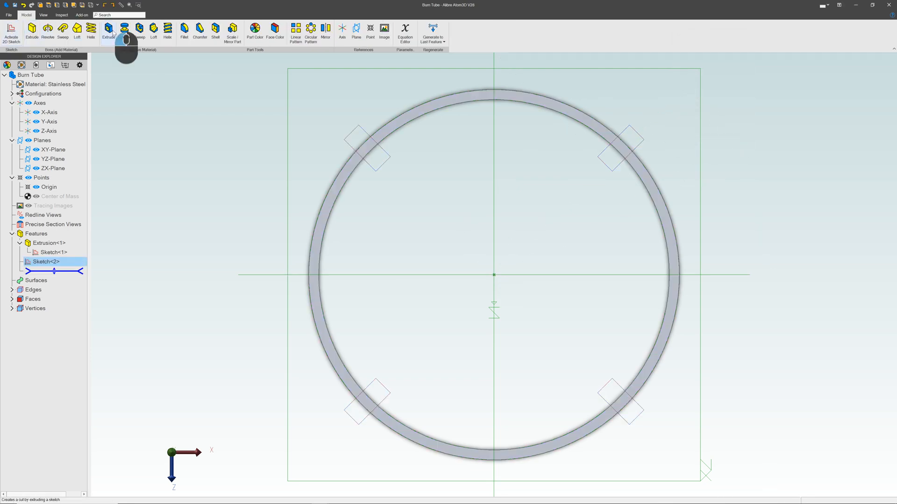
# Step: Extrude Cut the four slots 12.7 mm deep into the tube end with reversed direction
pyautogui.click(108, 30)
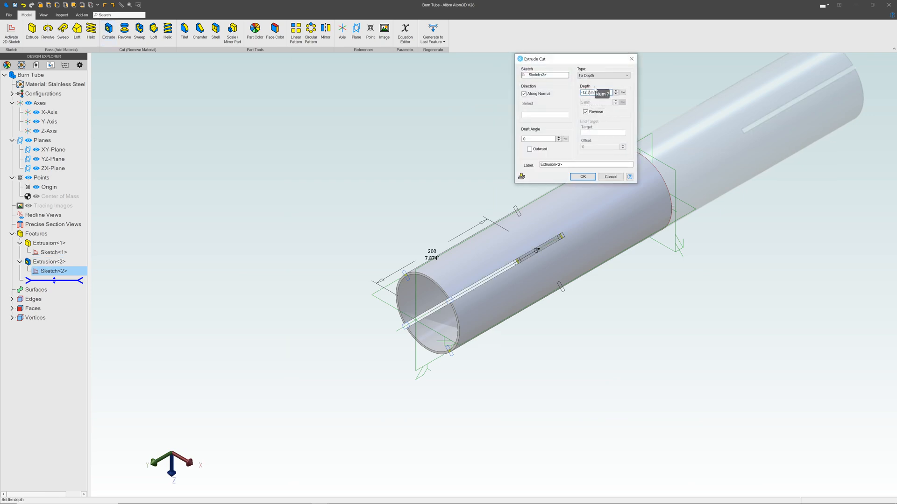
pyautogui.click(582, 176)
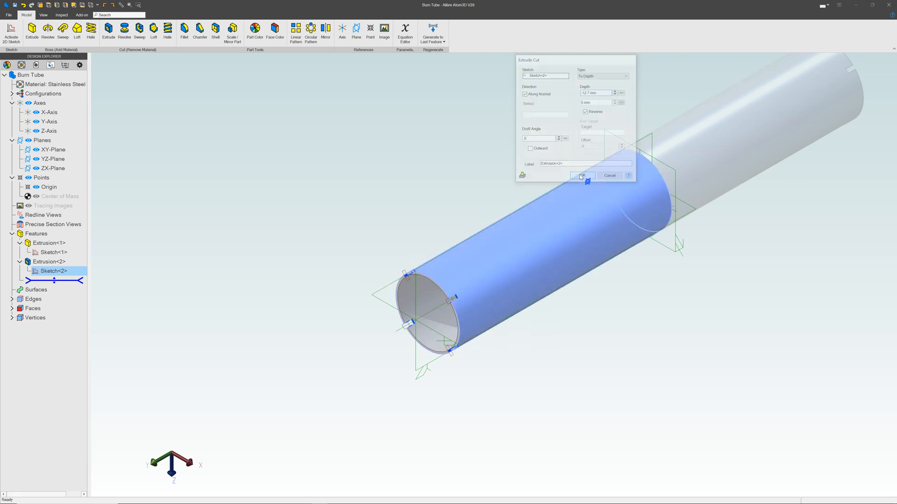
pyautogui.click(582, 175)
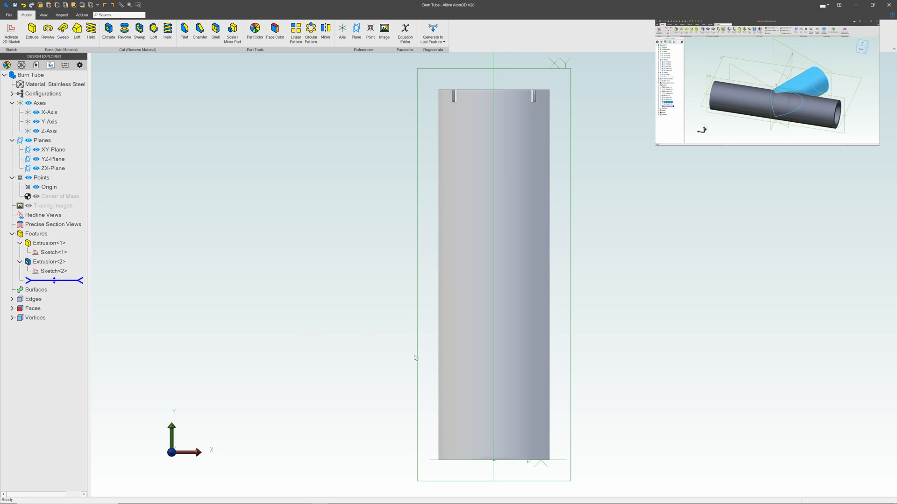
# Step: Sketch a Ø114.3 circle at the tube's bottom and trim away its lower half
pyautogui.rightClick(449, 213)
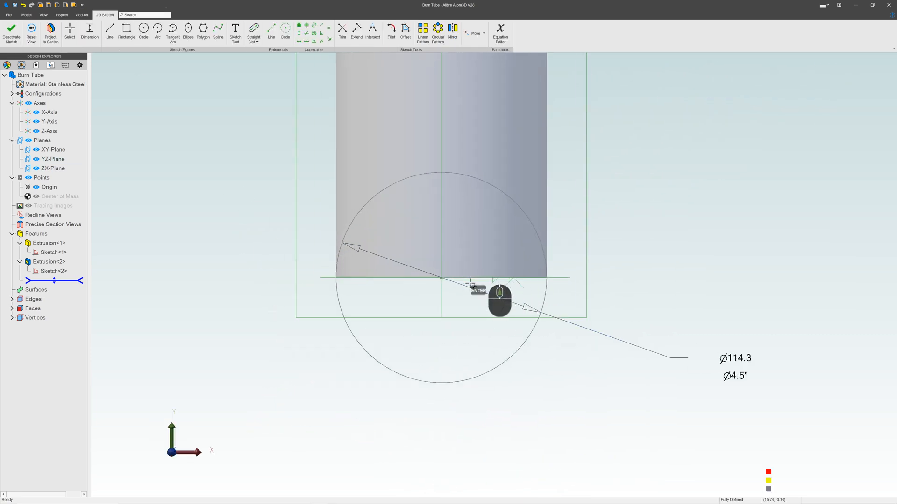
pyautogui.click(109, 27)
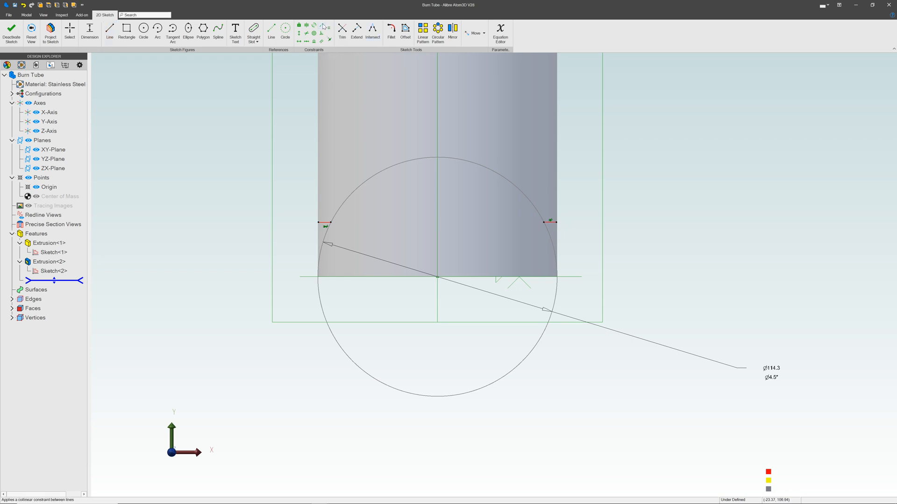
pyautogui.moveTo(323, 224)
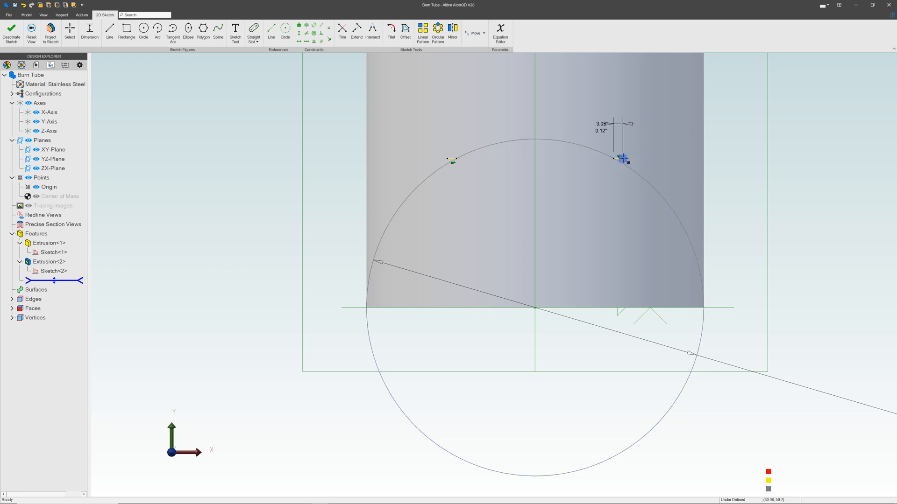
pyautogui.moveTo(535, 309)
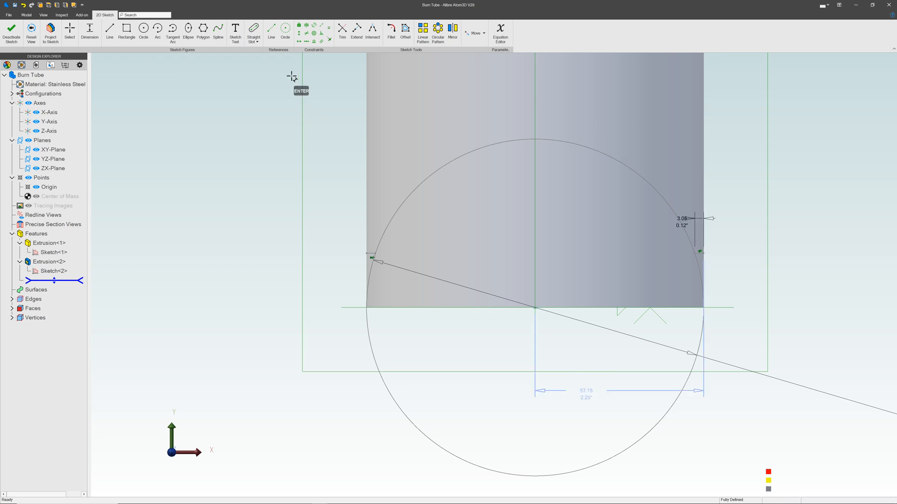
pyautogui.click(342, 27)
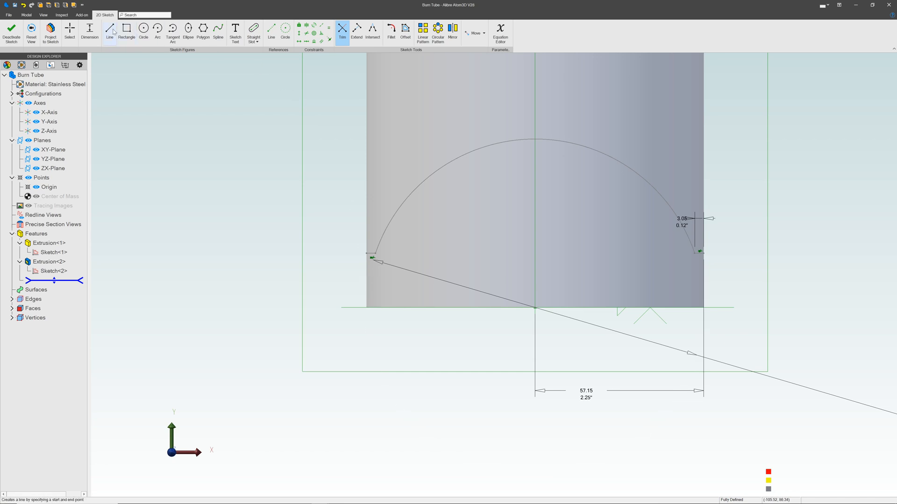
# Step: Draw lines from the arc's ends down below the tube and across to close the profile
pyautogui.click(109, 31)
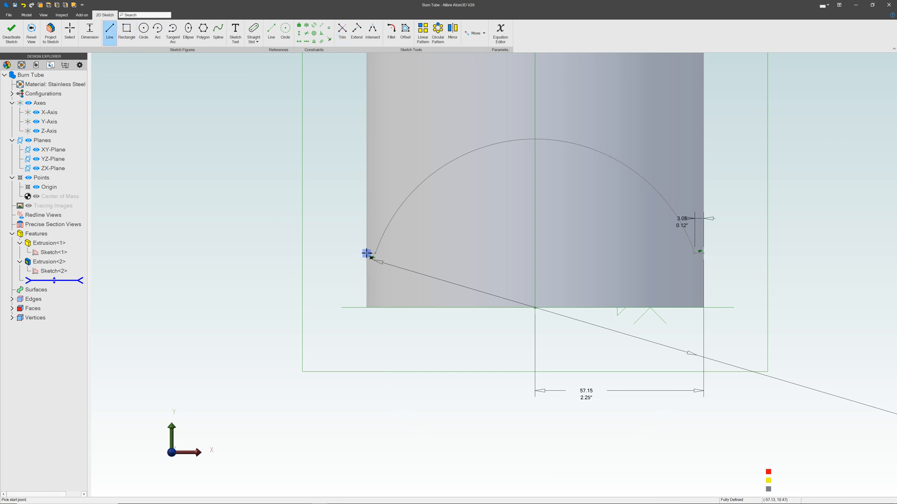
pyautogui.click(366, 253)
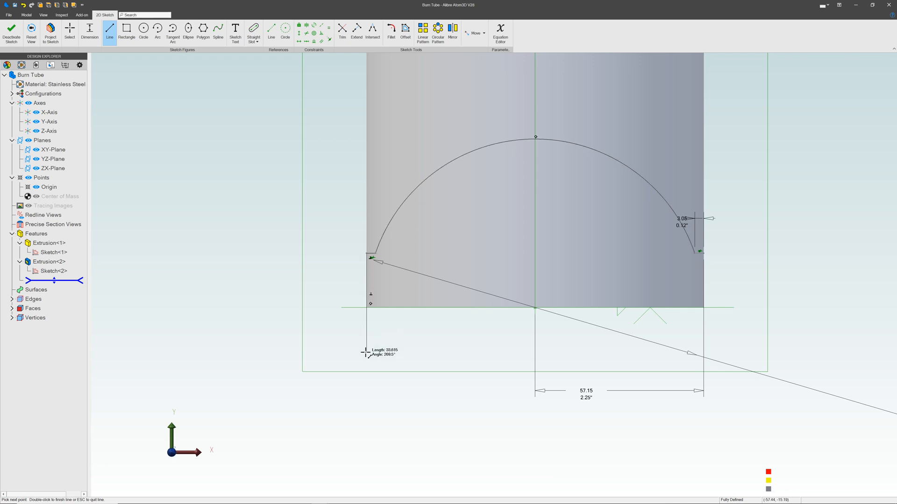
pyautogui.click(704, 353)
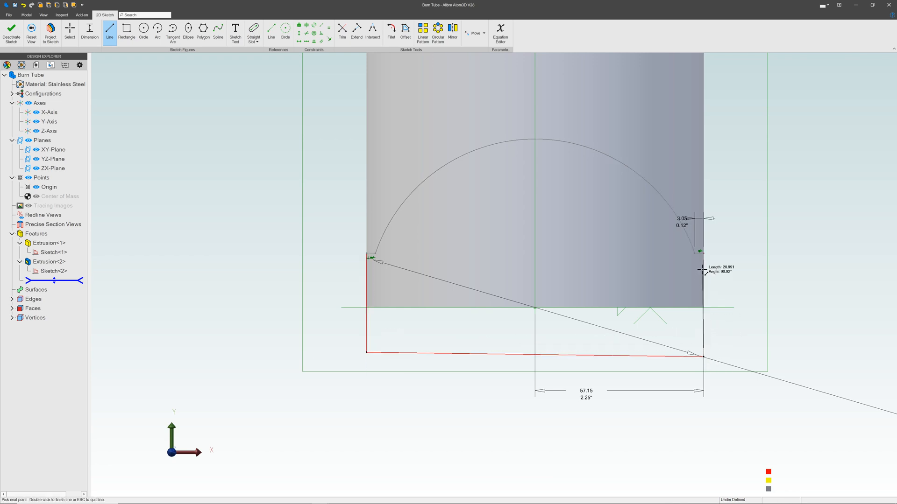
pyautogui.click(701, 253)
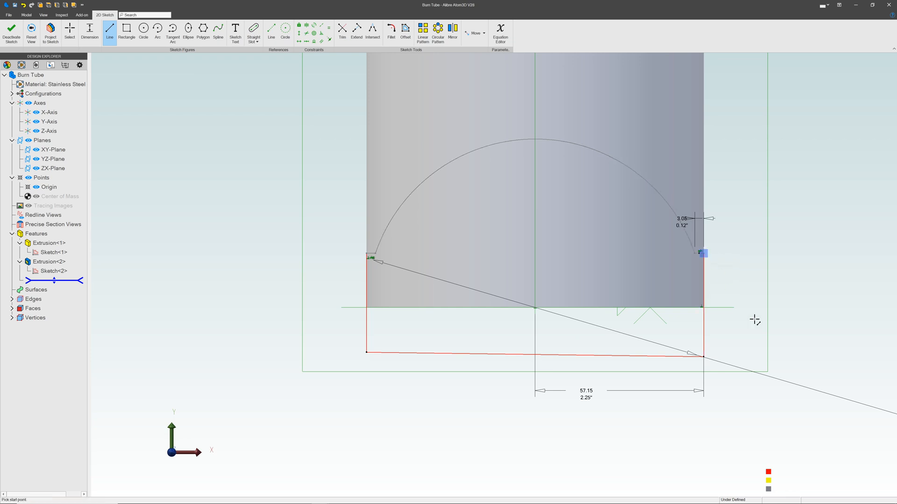
pyautogui.moveTo(12, 32)
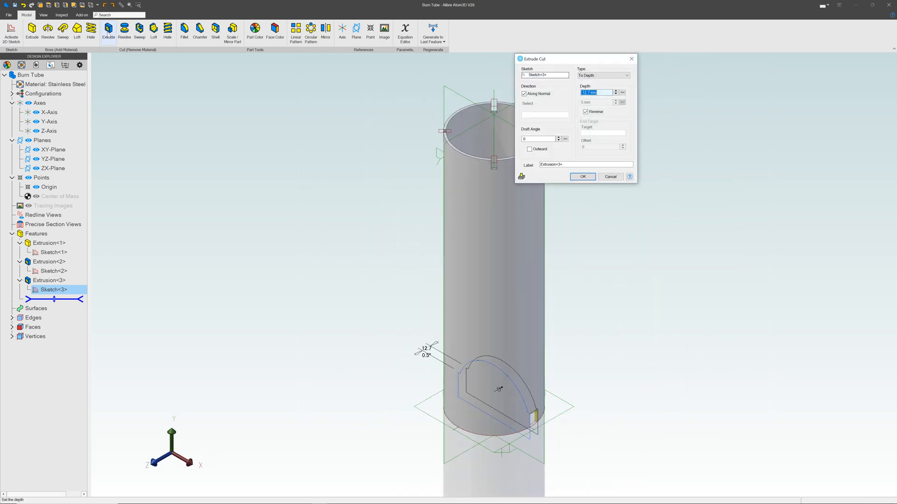
# Step: Extrude Cut the arched profile Through All, labelled Base Cut
pyautogui.click(627, 75)
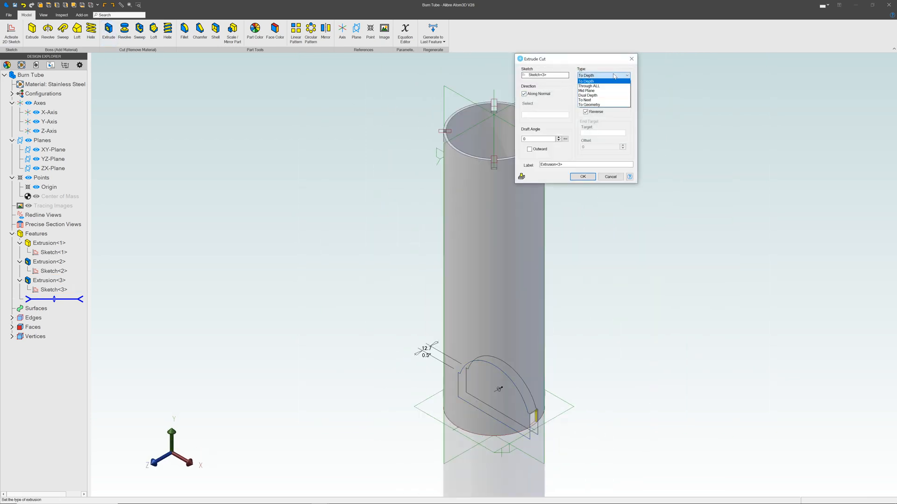
pyautogui.click(590, 86)
pyautogui.write('Base C')
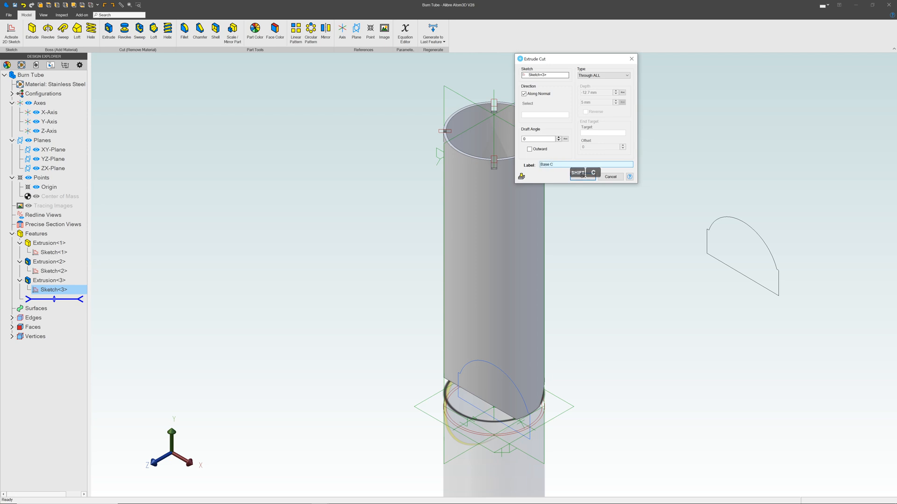
pyautogui.click(582, 176)
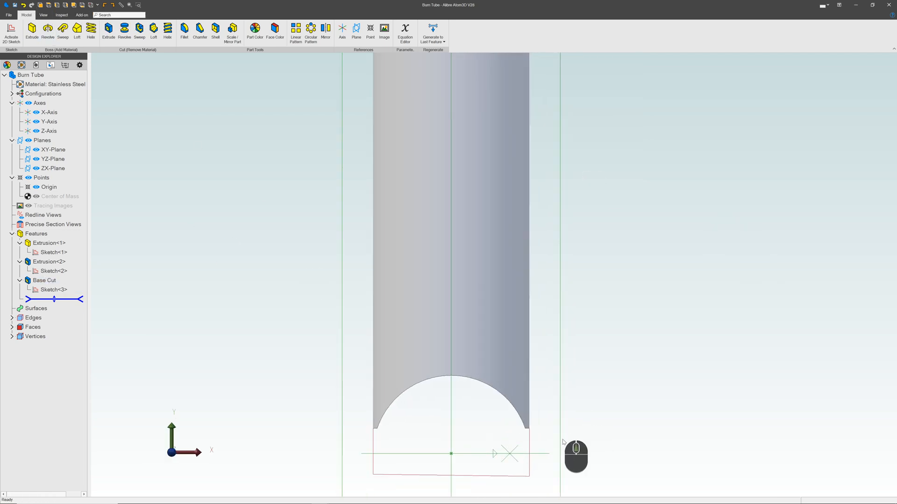
# Step: Insert a reference axis and a plane at 45° from the XY-Plane through it
pyautogui.click(342, 30)
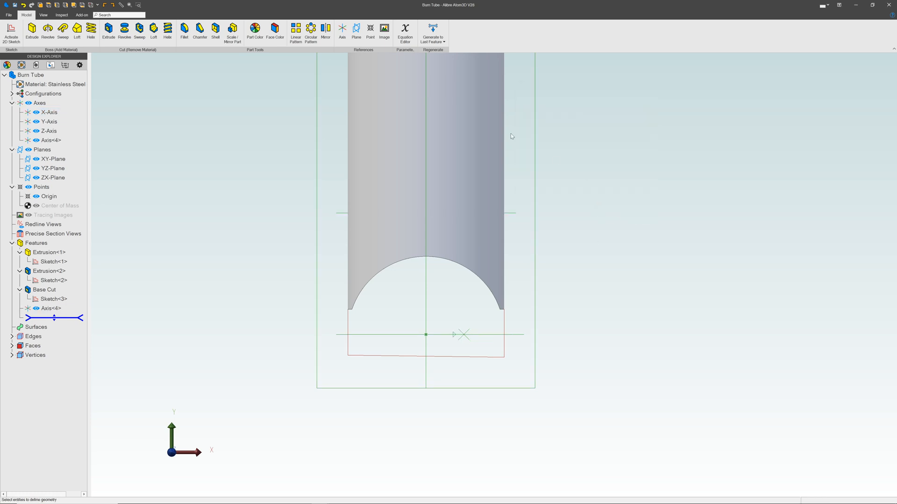
pyautogui.click(355, 27)
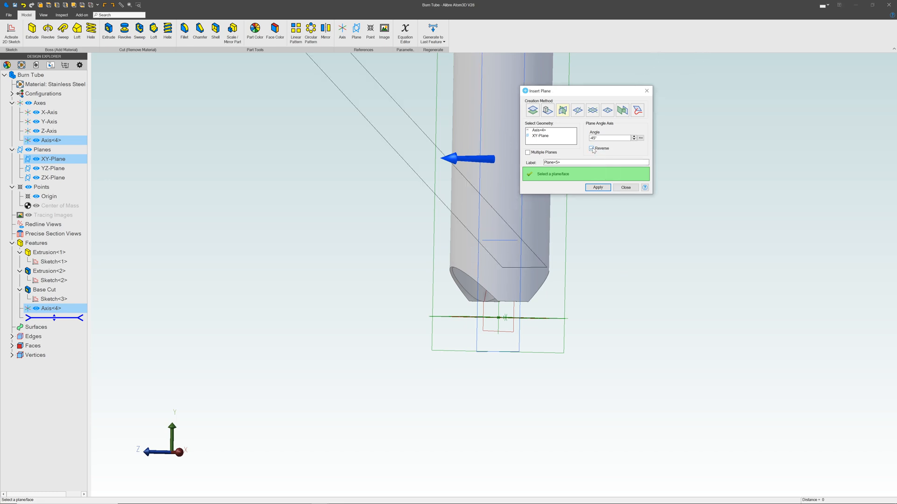
pyautogui.click(597, 187)
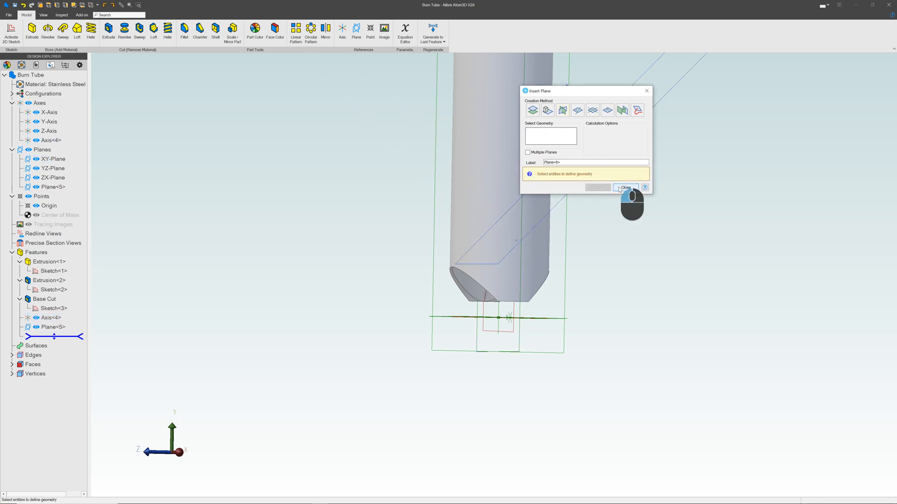
pyautogui.click(625, 187)
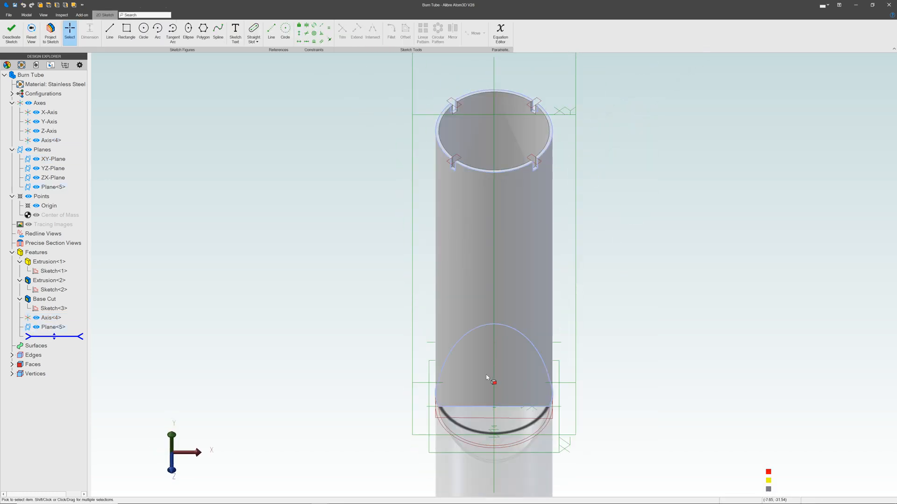
# Step: Draw a circle on the 45° plane and cut it into the burn tube
pyautogui.click(143, 30)
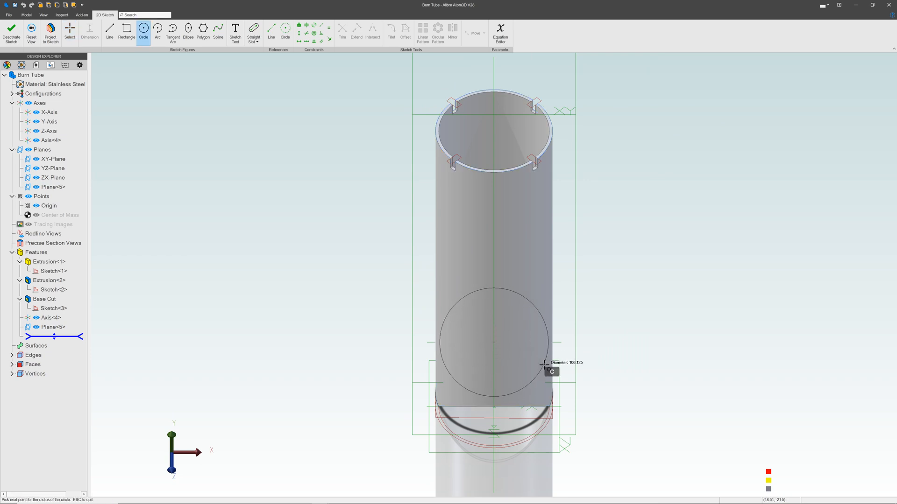
pyautogui.click(544, 368)
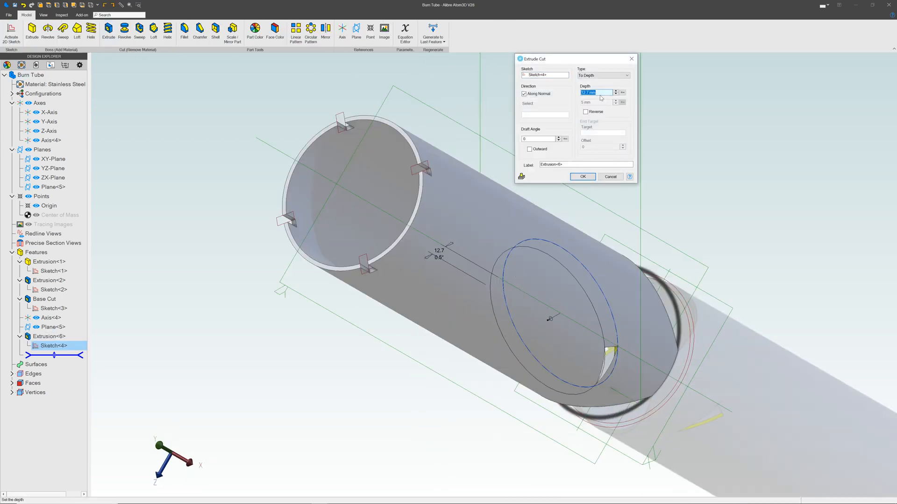
pyautogui.click(582, 177)
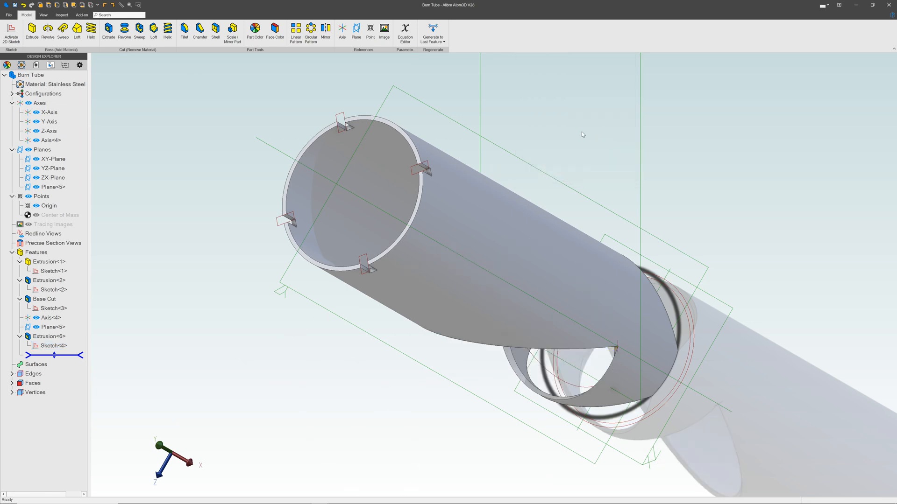
# Step: Edit the new extrusion to 200 mm depth and rename it 45 Cut
pyautogui.rightClick(49, 336)
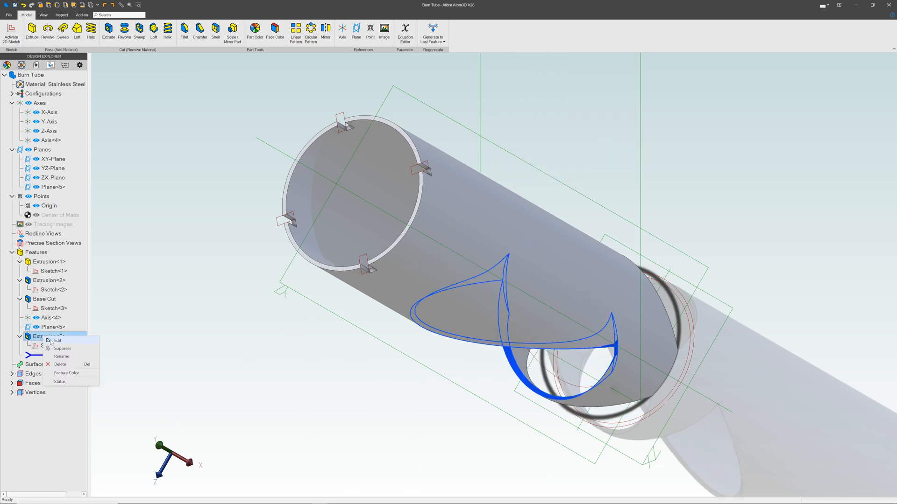
pyautogui.click(57, 340)
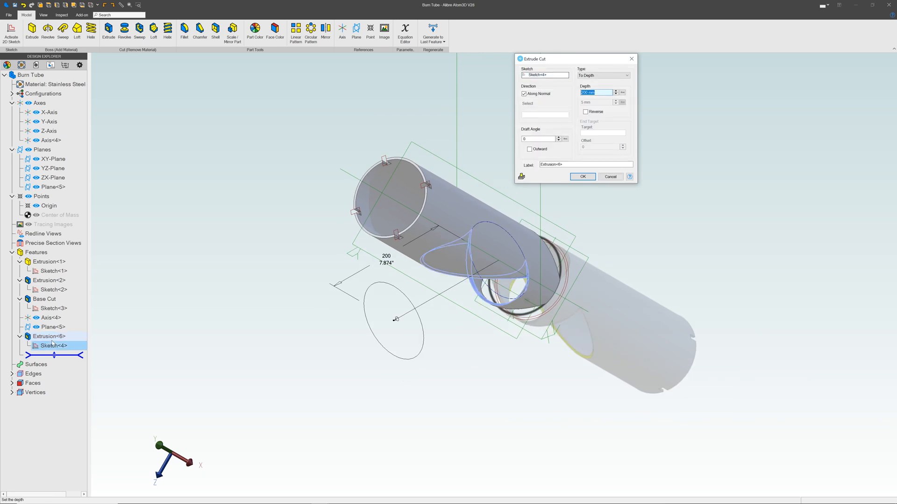
pyautogui.click(585, 164)
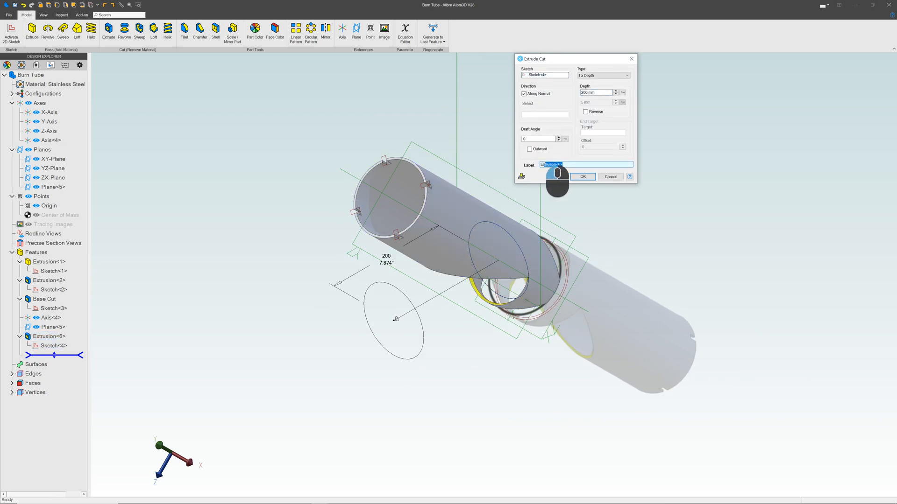
pyautogui.write('45 Cut')
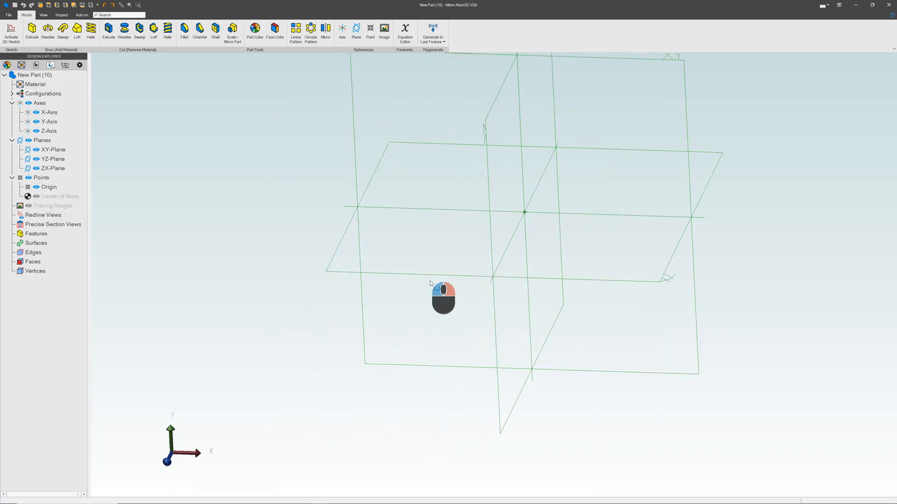
# Step: Sketch two concentric circles about 108 mm across on a base plane and finish the ring sketch
pyautogui.click(10, 31)
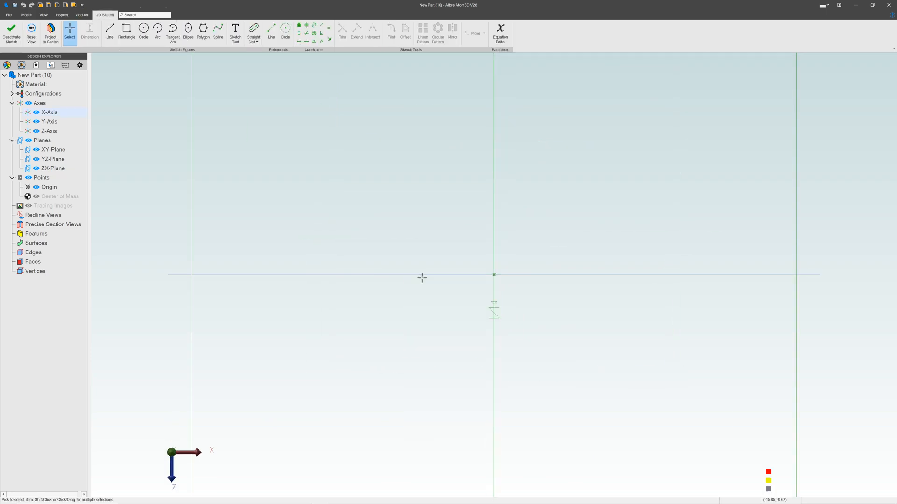
pyautogui.click(143, 29)
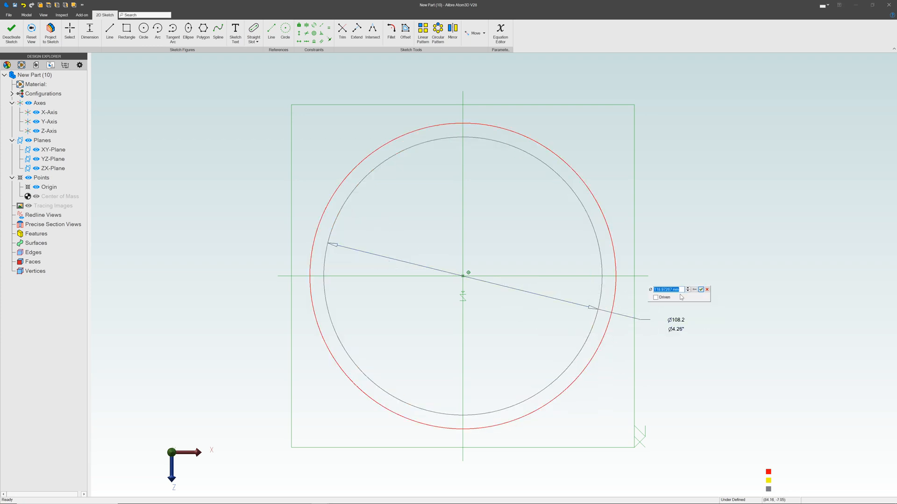
pyautogui.click(11, 27)
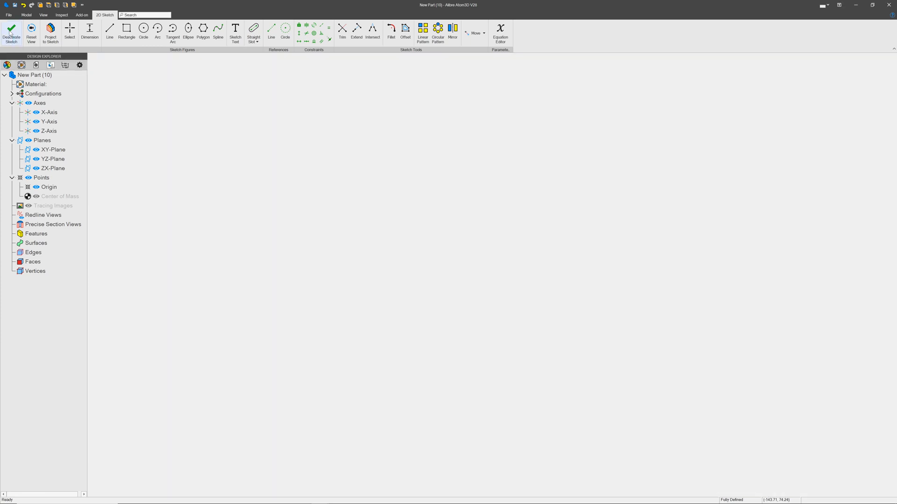
pyautogui.click(11, 33)
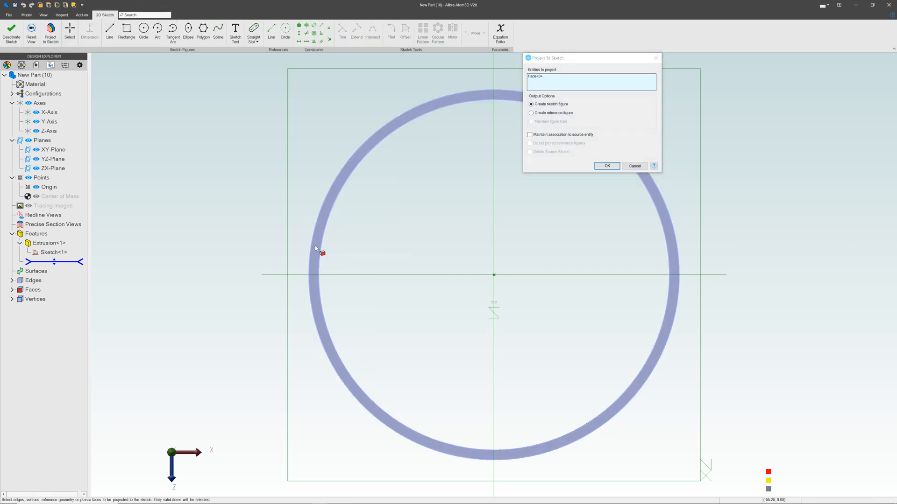
# Step: Sketch a 6.35 x 12.7 mm rectangle at the ring's rim over projected geometry and mirror it across the centre line
pyautogui.click(530, 113)
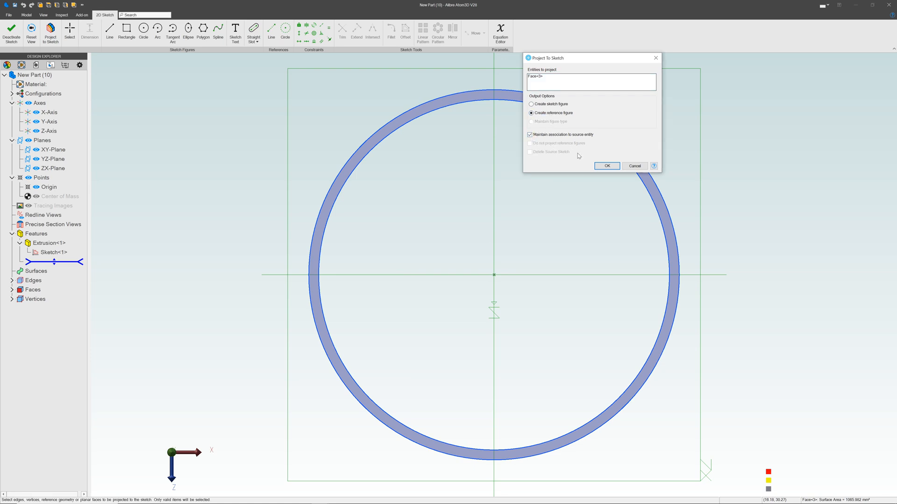
pyautogui.click(606, 166)
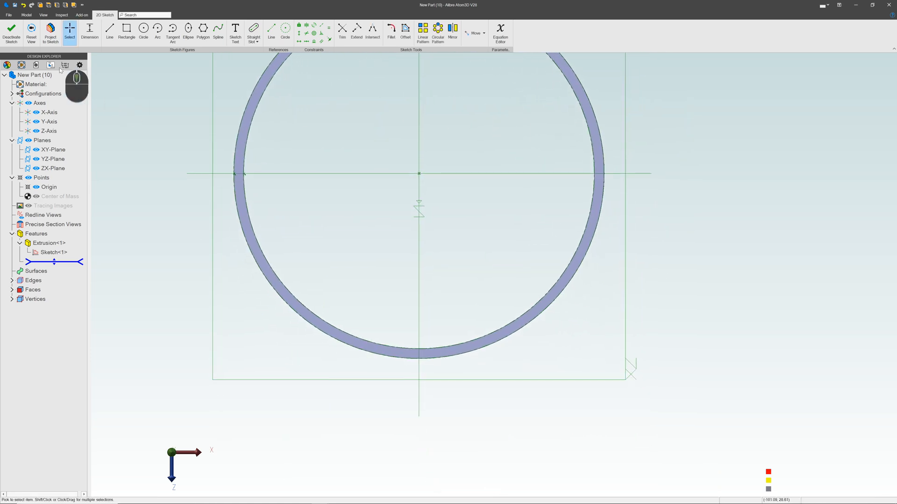
pyautogui.click(126, 30)
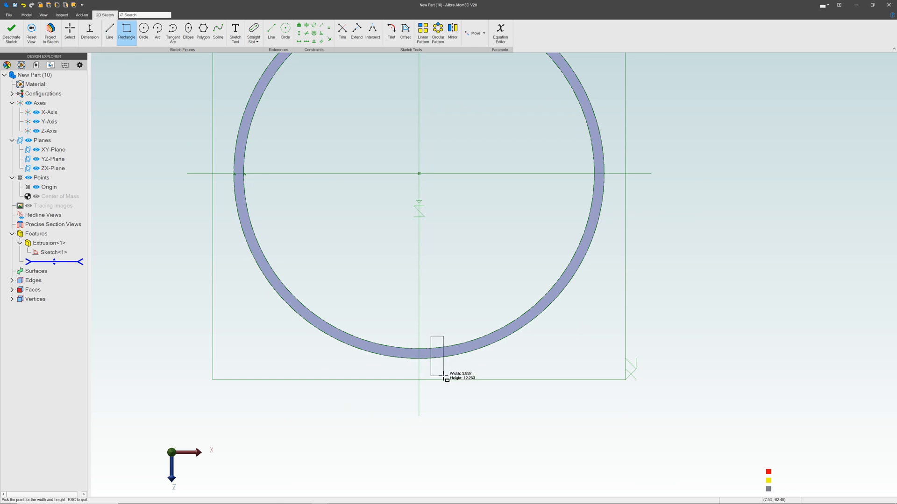
pyautogui.click(447, 371)
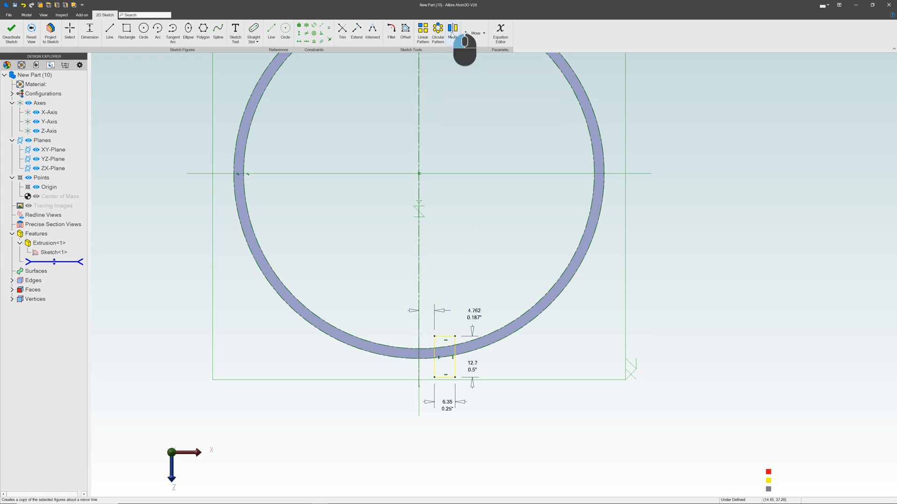
pyautogui.click(452, 30)
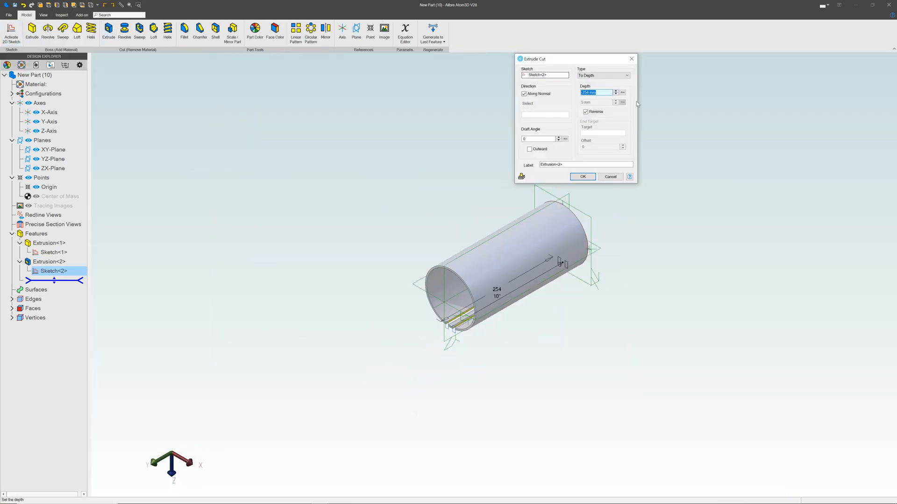
pyautogui.moveTo(598, 93)
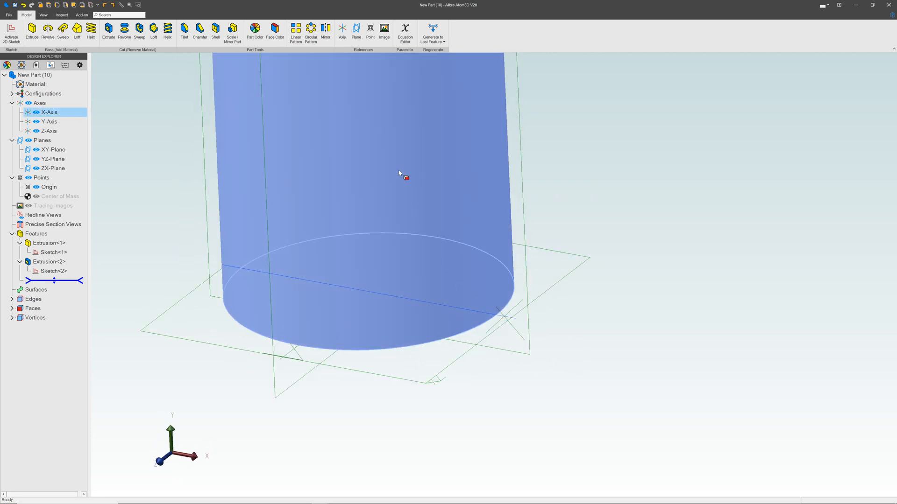
# Step: Add a reference plane through the X-Axis at 45° from the XY-Plane, reversed to the other side
pyautogui.click(356, 32)
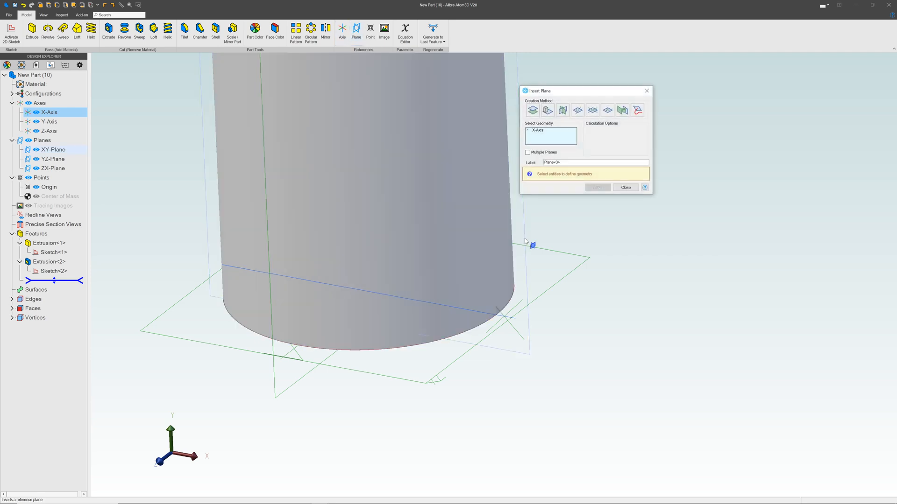
pyautogui.click(53, 149)
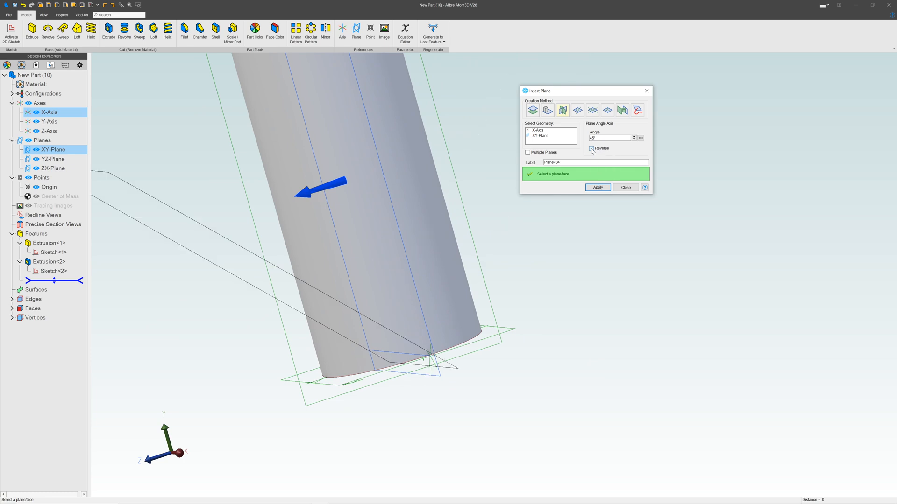
pyautogui.click(597, 186)
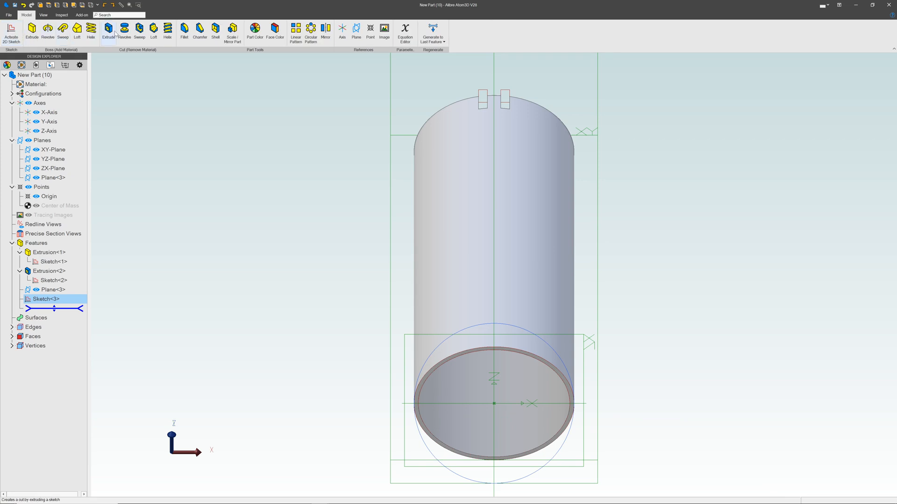
# Step: Extrude Cut the circle sketch Through All and name the feature 'Burn Cut'
pyautogui.click(108, 30)
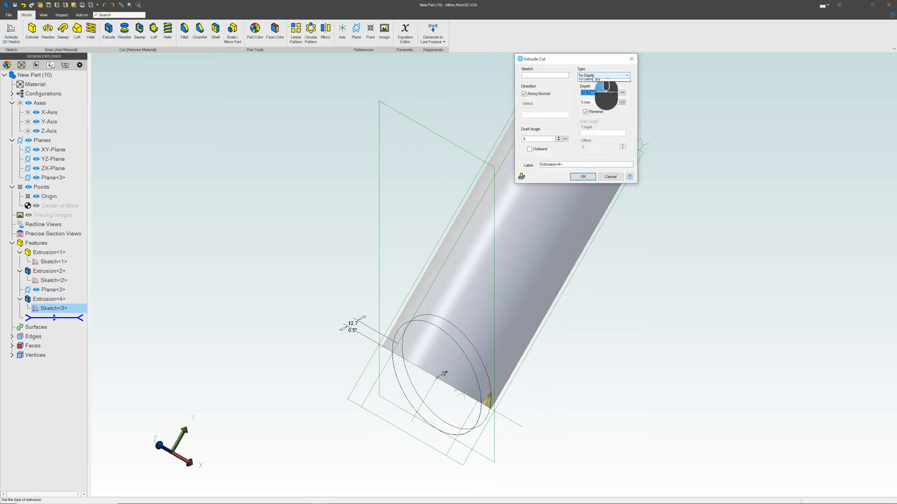
pyautogui.click(604, 76)
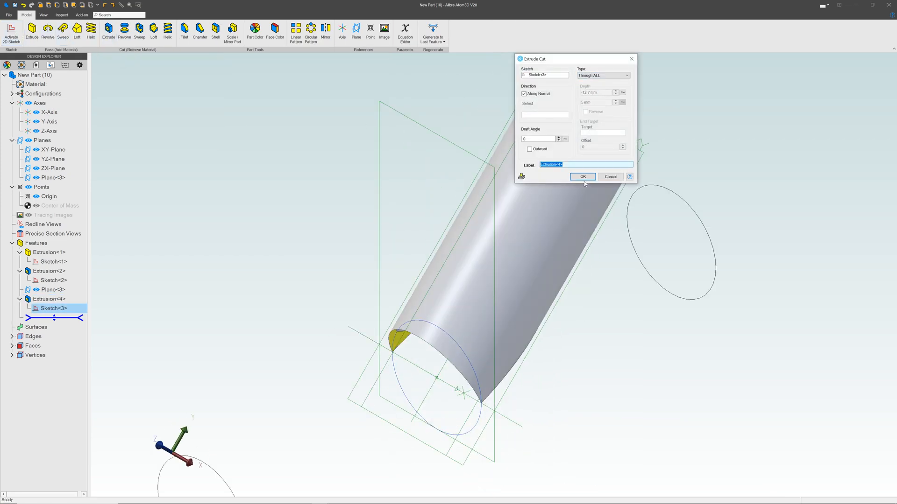
pyautogui.write('B')
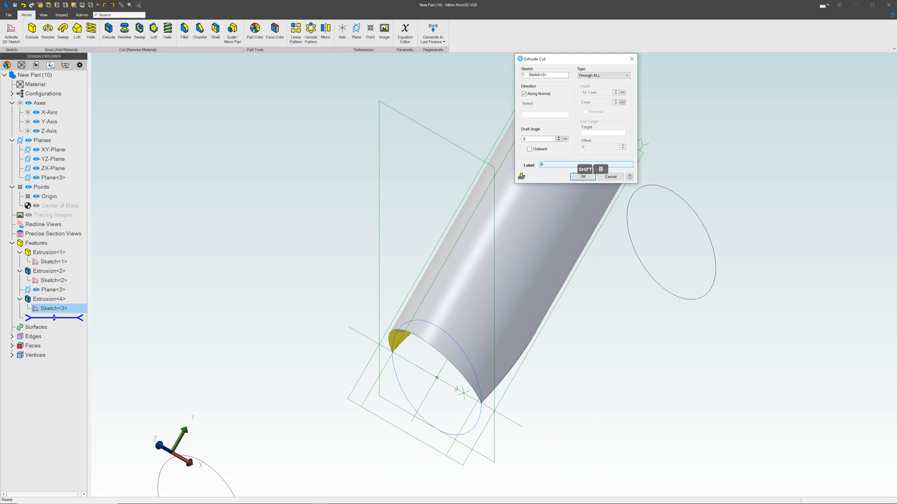
pyautogui.write('urn Cut')
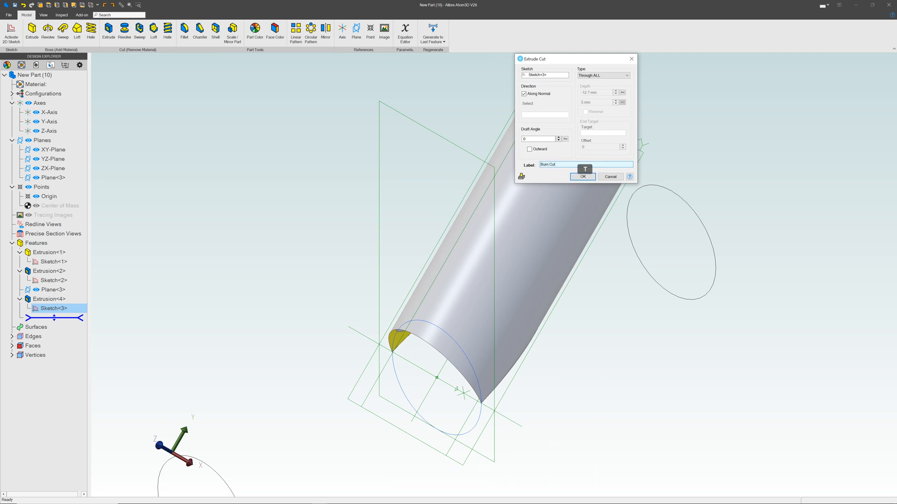
pyautogui.click(582, 177)
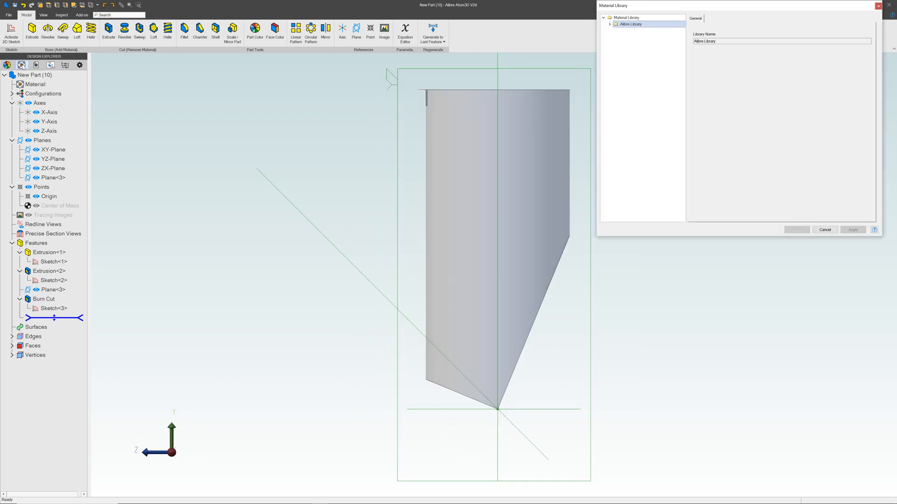
# Step: Set the material to Stainless Steel 304 and save the part as 'Feed Tube'
pyautogui.click(631, 175)
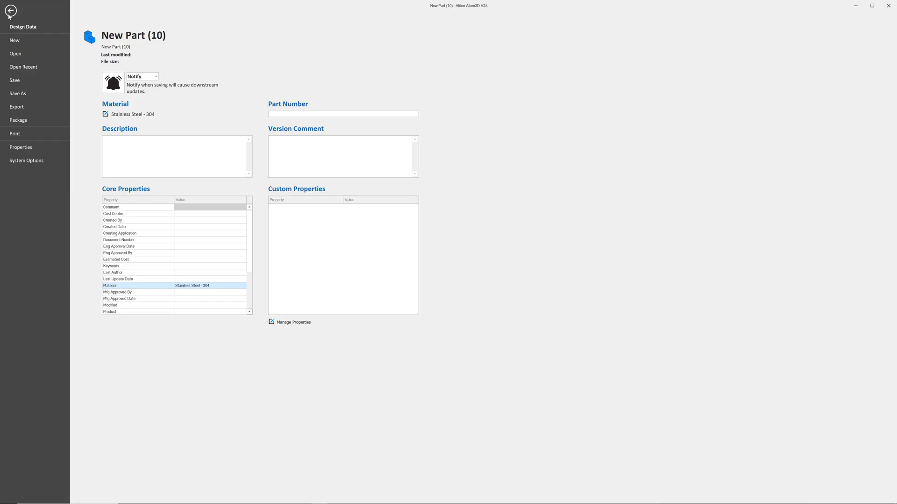
pyautogui.click(17, 94)
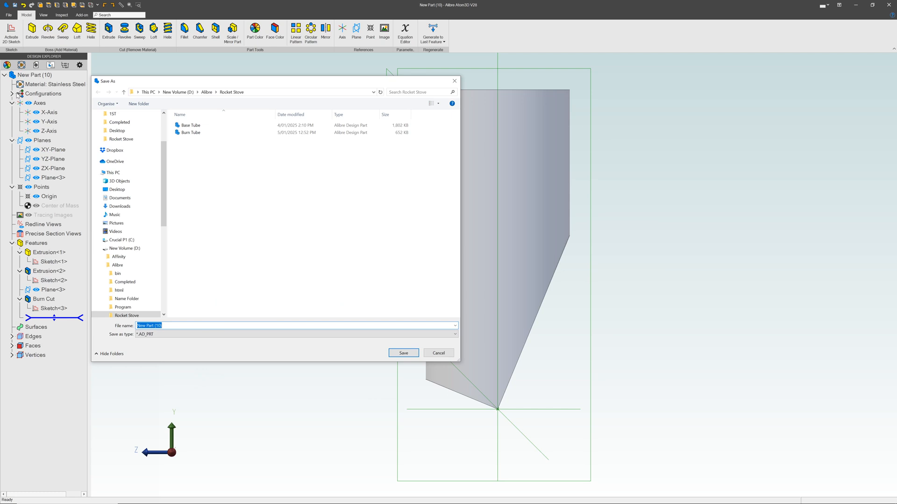
pyautogui.write('Feed Tube')
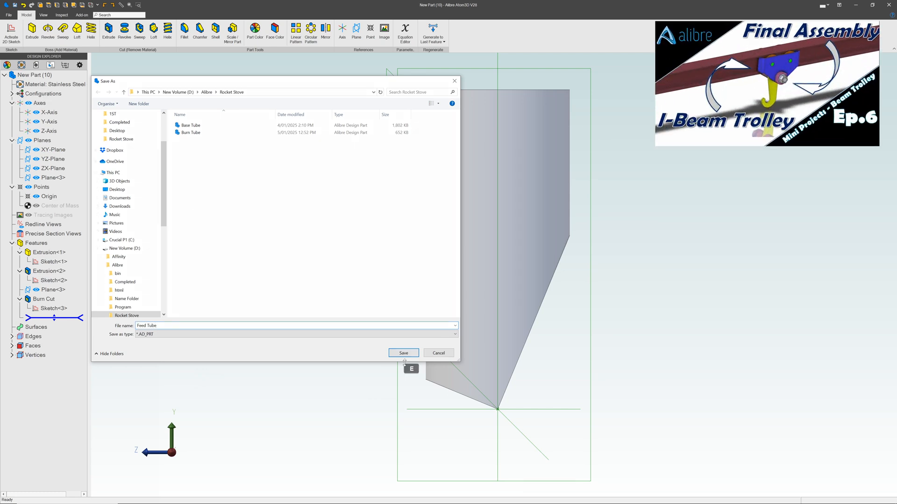
pyautogui.click(403, 353)
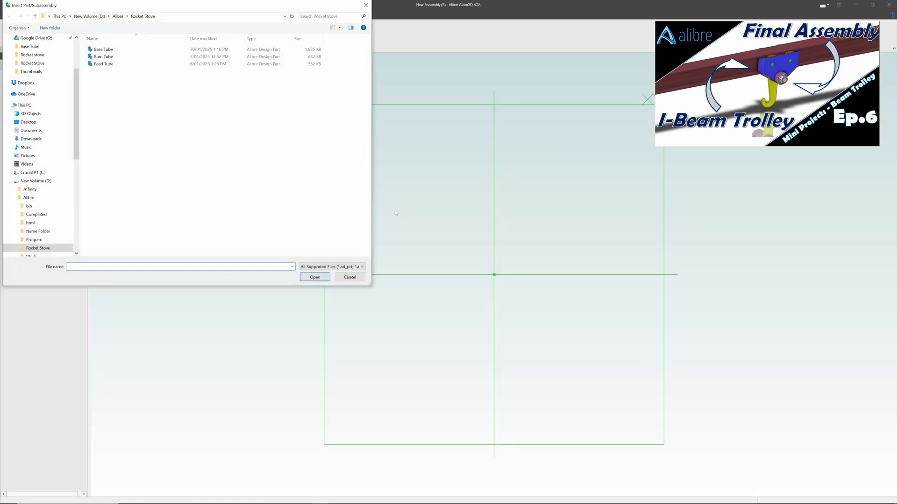
# Step: Insert one copy of Base Tube into the assembly and anchor Base Tube<1>
pyautogui.click(103, 50)
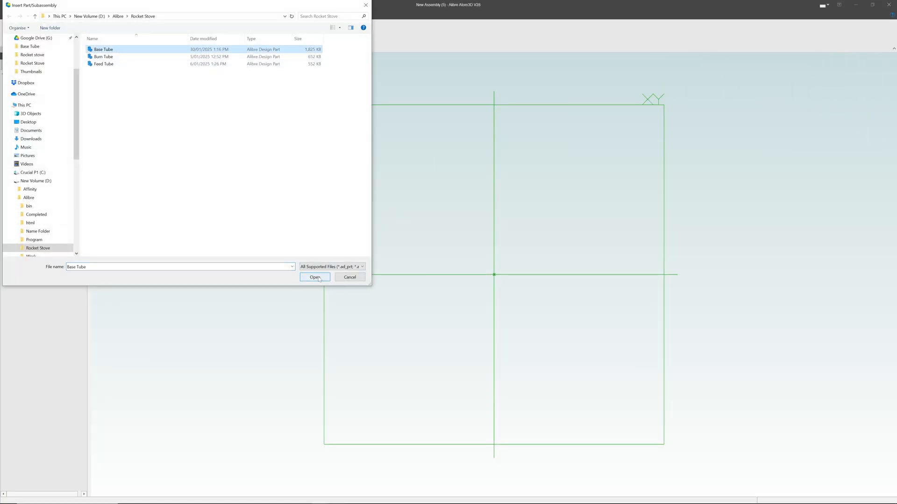
pyautogui.click(314, 277)
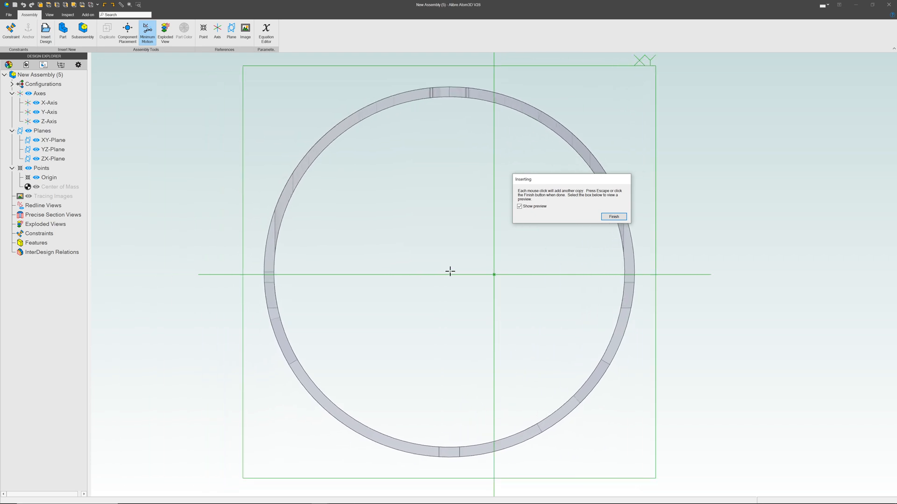
pyautogui.click(450, 271)
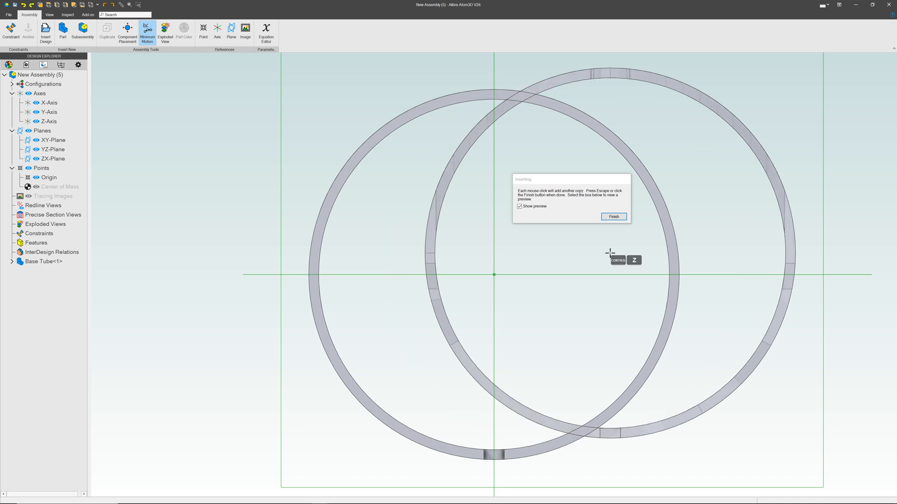
pyautogui.click(613, 215)
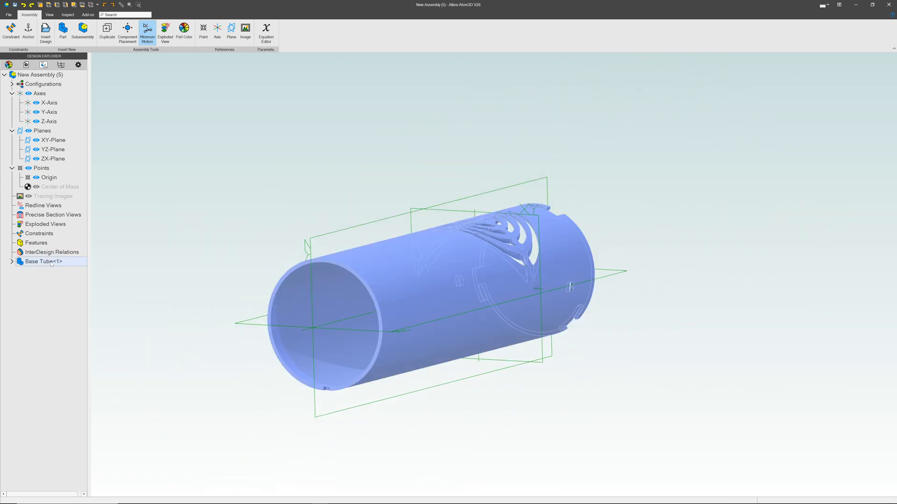
pyautogui.click(27, 30)
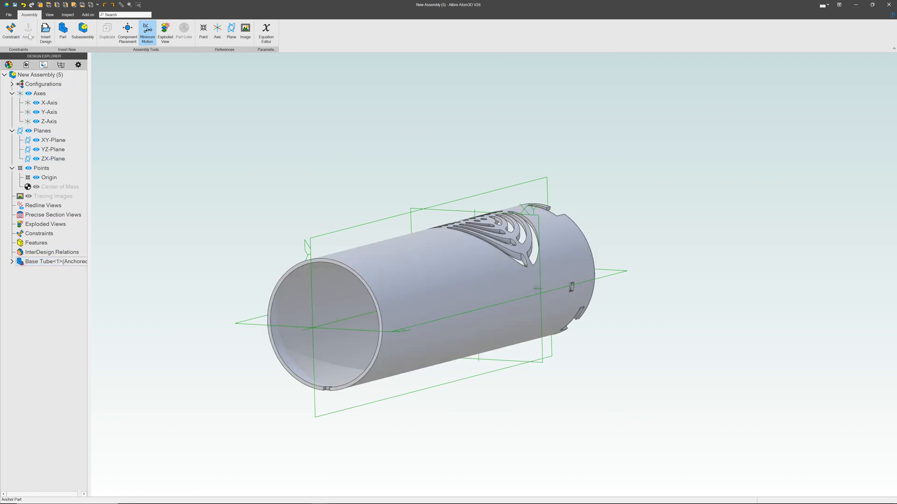
pyautogui.click(63, 30)
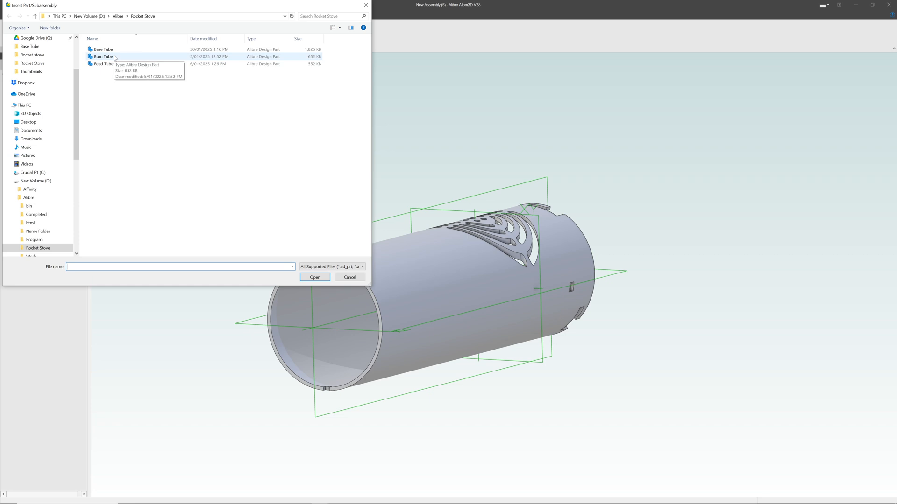
# Step: Insert one Burn Tube and reposition it upright above the anchored Base Tube
pyautogui.click(314, 276)
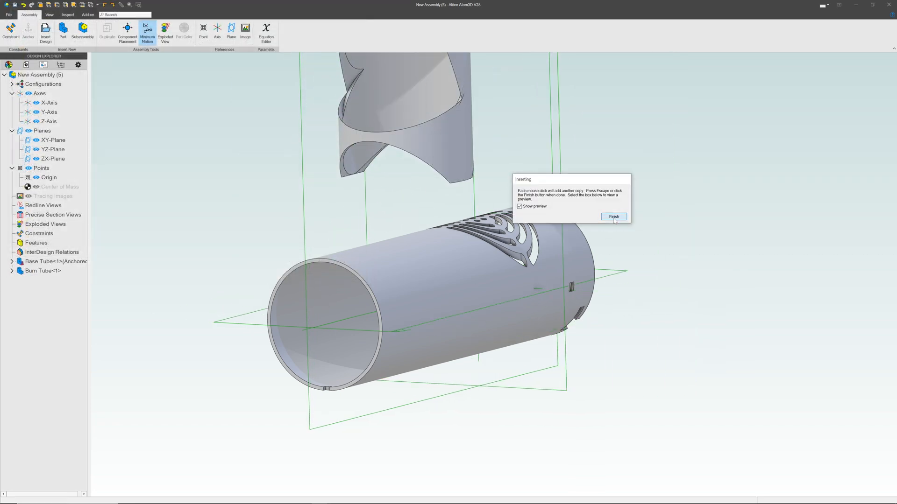
pyautogui.click(613, 216)
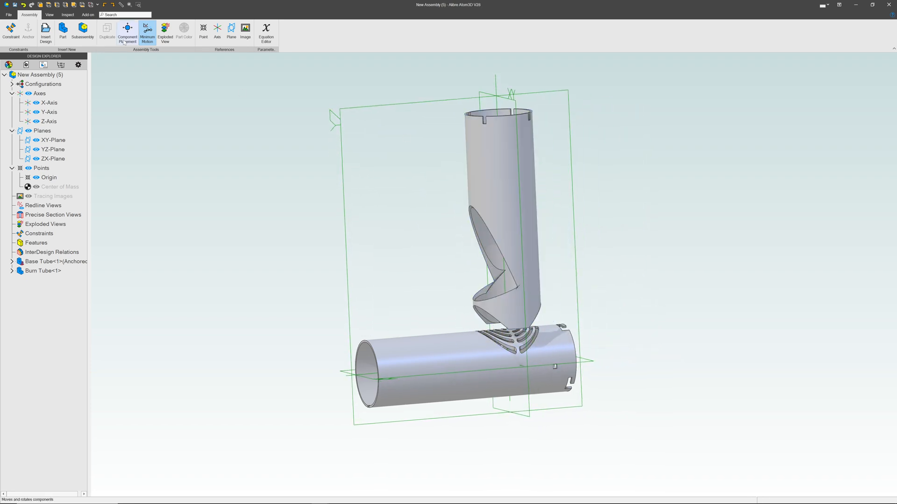
pyautogui.click(127, 32)
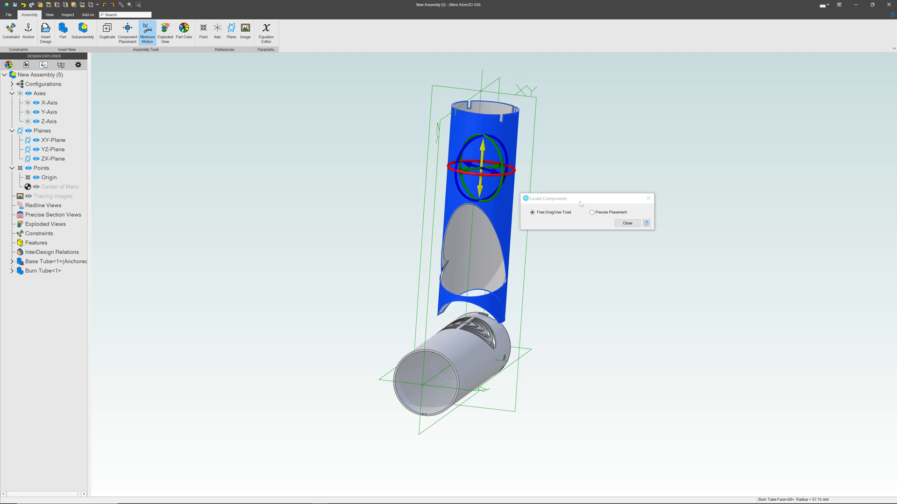
pyautogui.click(627, 224)
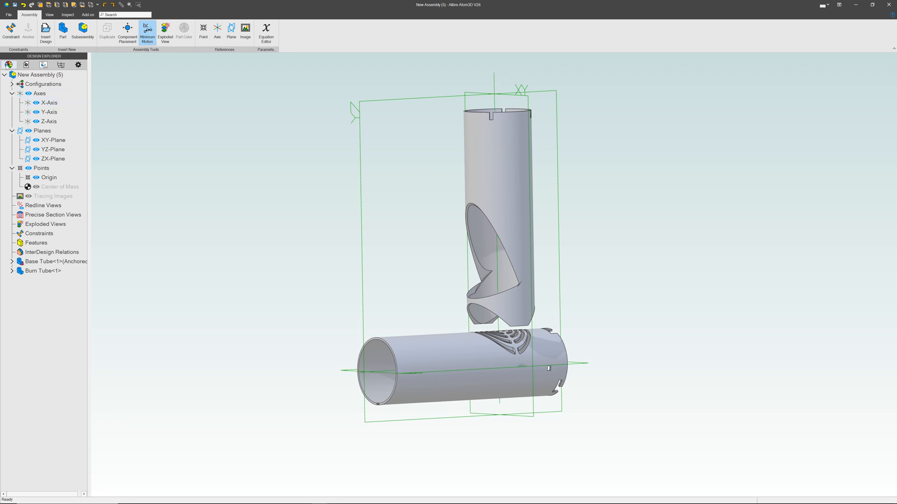
# Step: Apply a Concentric constraint between the Base Tube's and Burn Tube's curved faces
pyautogui.click(10, 30)
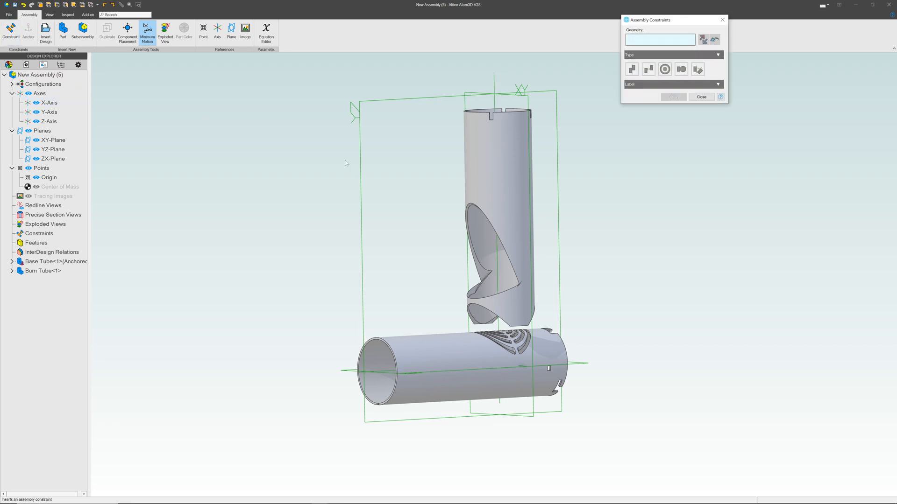
pyautogui.click(463, 349)
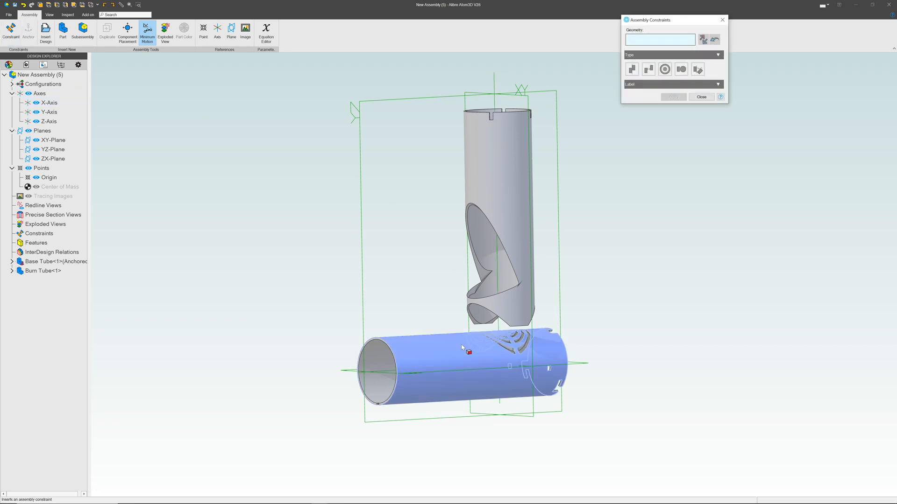
pyautogui.click(463, 347)
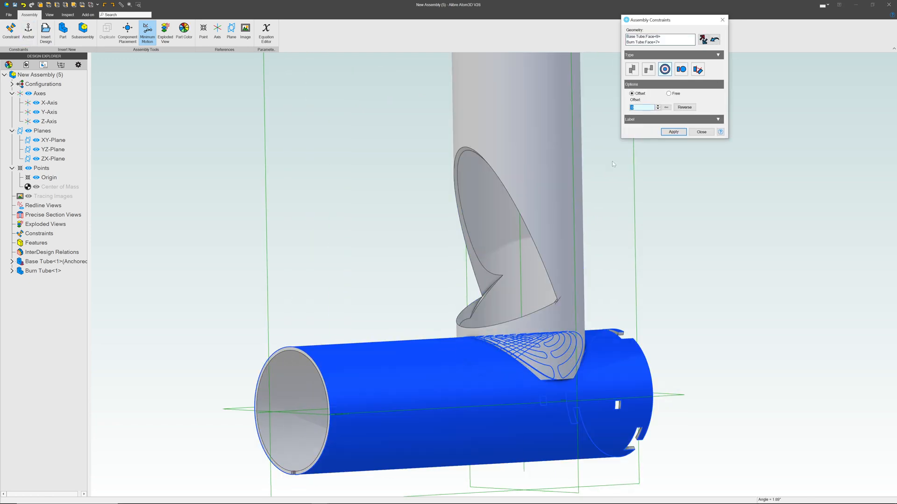
pyautogui.click(718, 119)
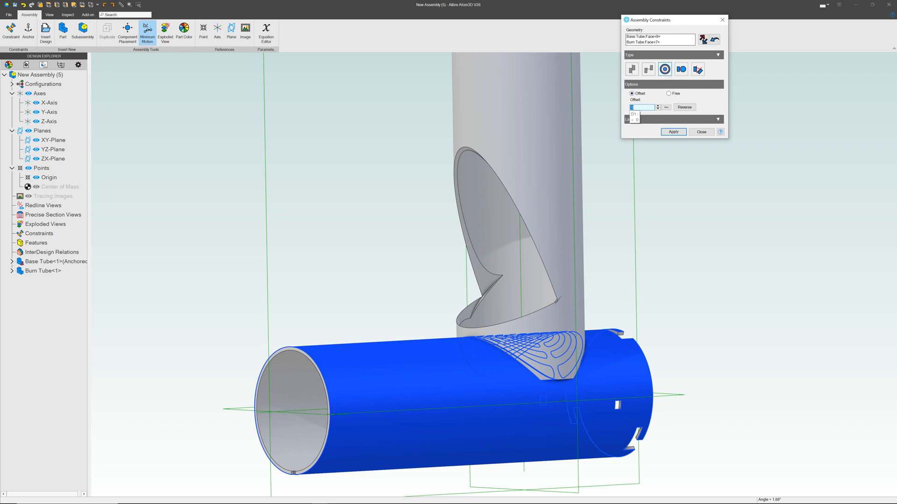
pyautogui.click(673, 132)
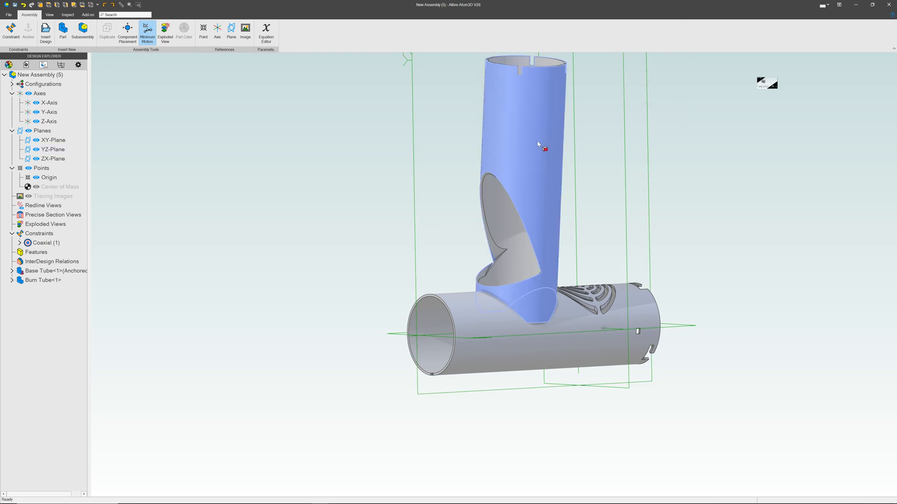
# Step: Constrain the Burn Tube's XY-Plane coincident with the assembly's XY-Plane
pyautogui.rightClick(544, 148)
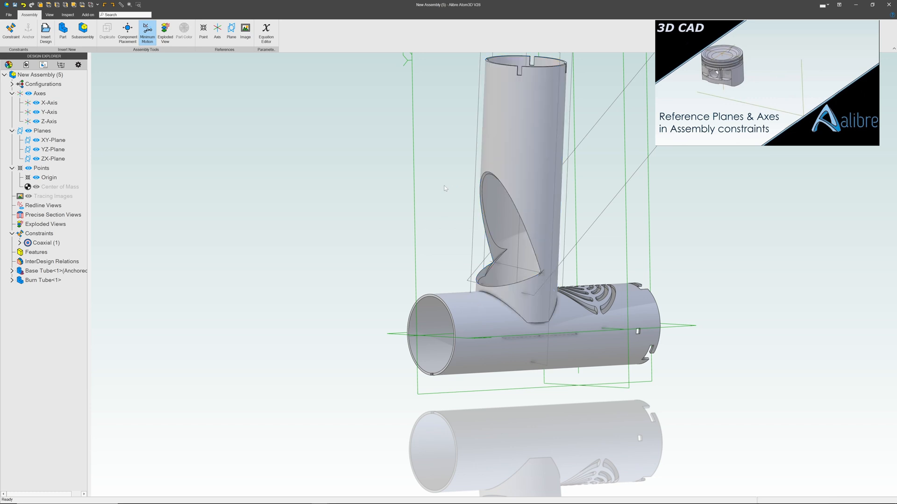
pyautogui.click(10, 30)
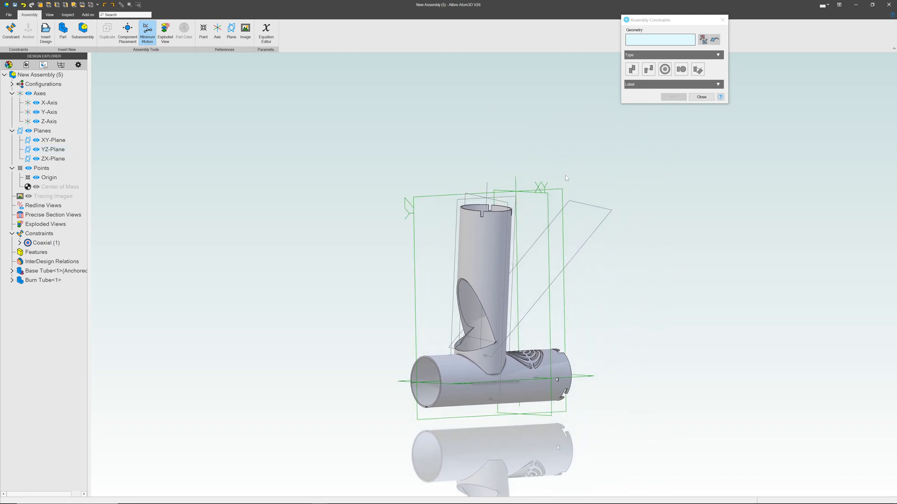
pyautogui.click(511, 207)
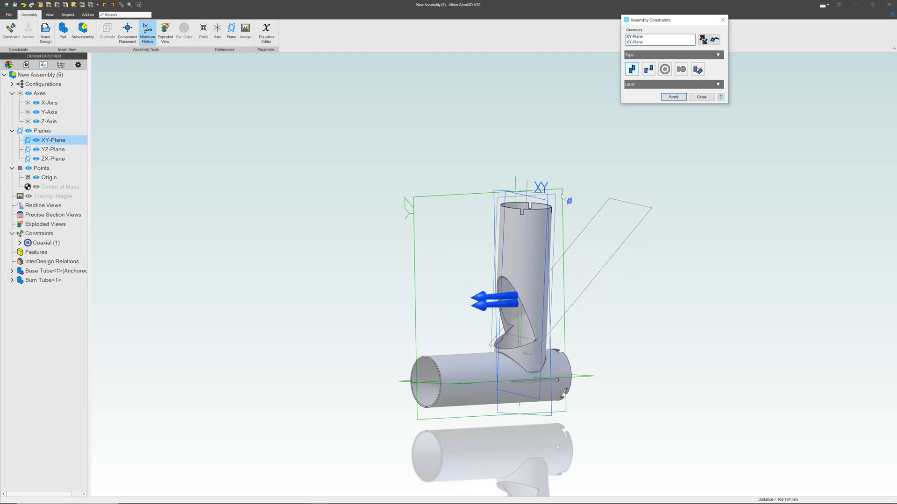
pyautogui.click(673, 96)
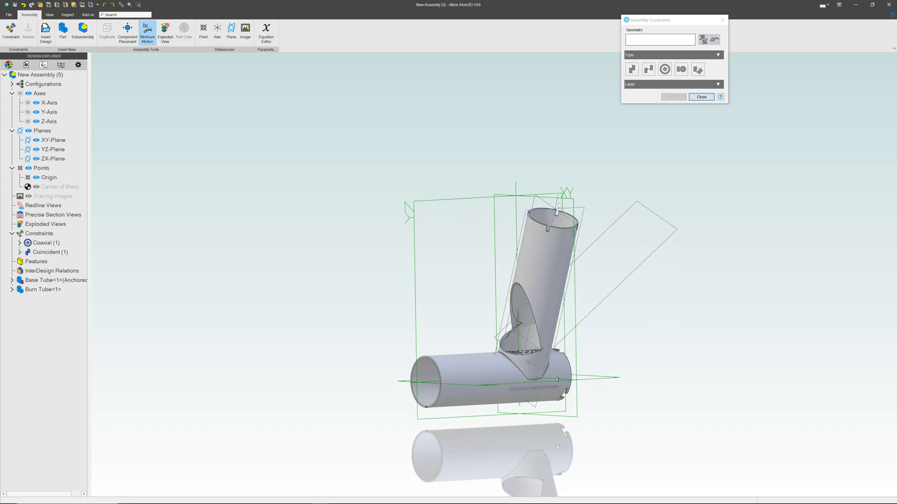
# Step: Constrain the Burn Tube's Y-Axis concentric with the assembly's Y-Axis
pyautogui.click(50, 111)
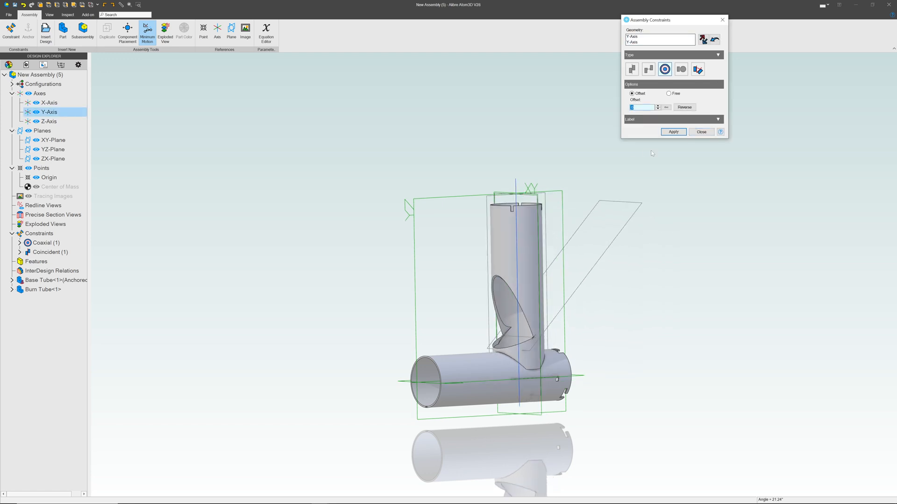
pyautogui.click(672, 131)
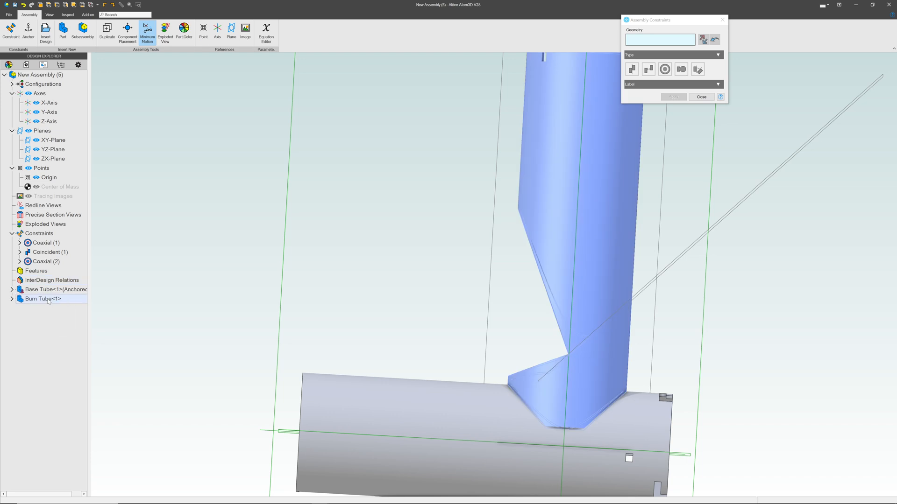
# Step: Insert one Feed Tube from the Rocket Stove folder and drag it clear of the other tubes
pyautogui.click(63, 30)
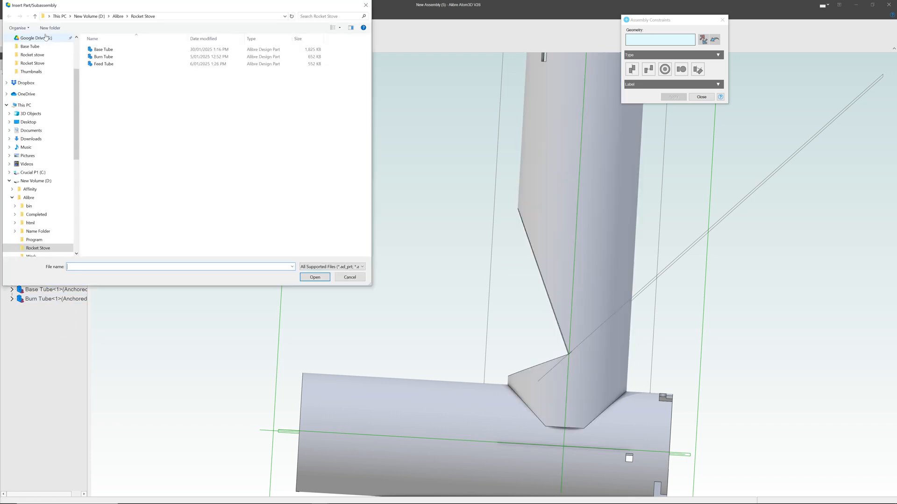
pyautogui.click(314, 276)
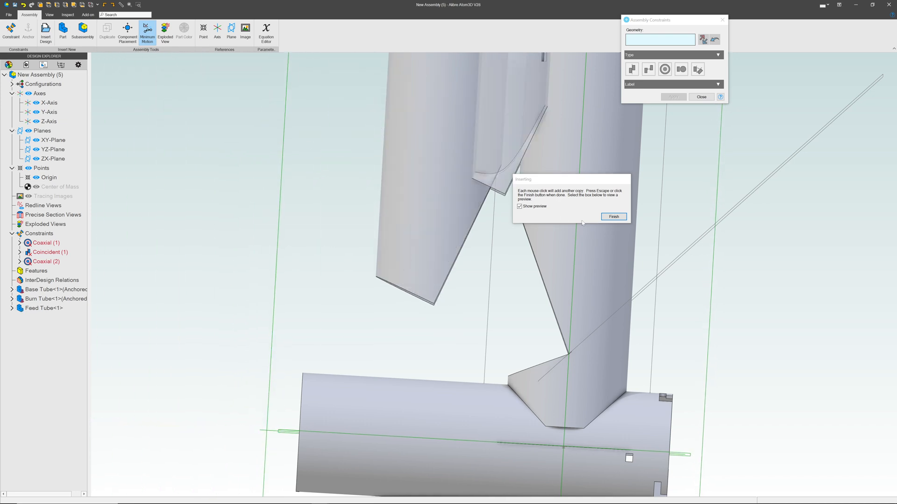
pyautogui.click(613, 216)
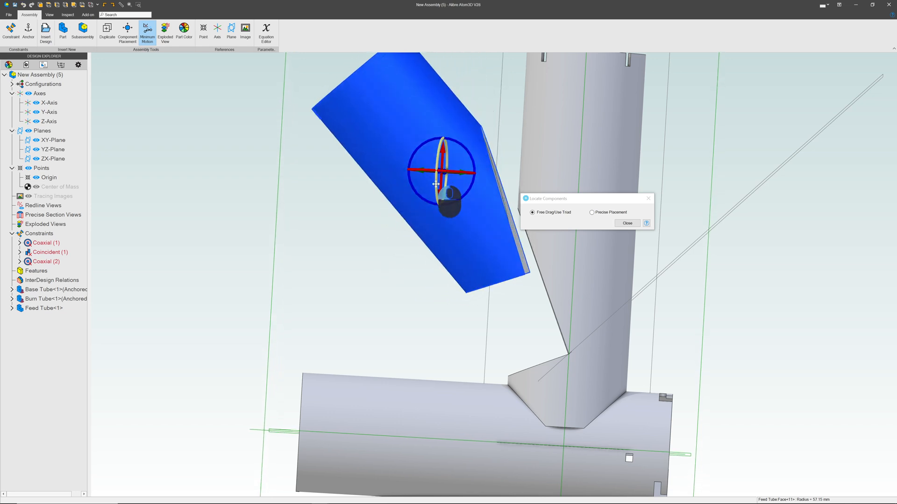
pyautogui.click(627, 223)
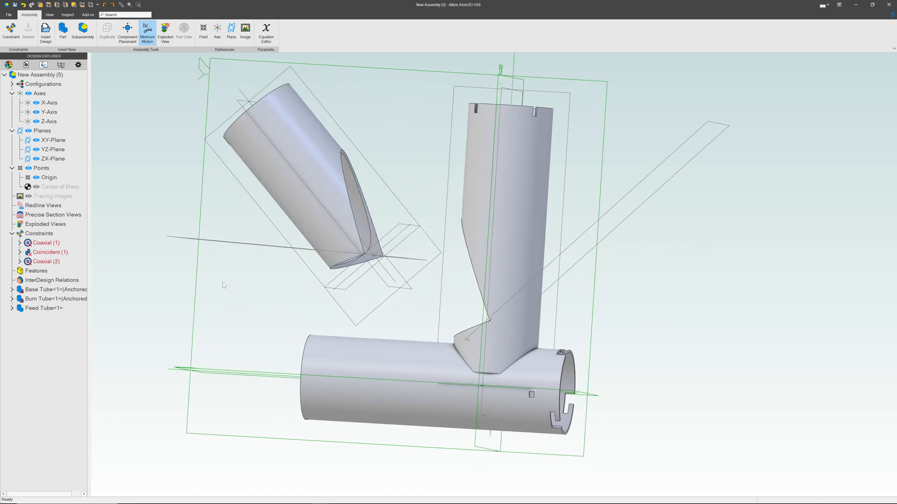
# Step: Constrain the Feed Tube's axis concentric and its YZ-Plane coincident with the Burn Tube's
pyautogui.click(10, 30)
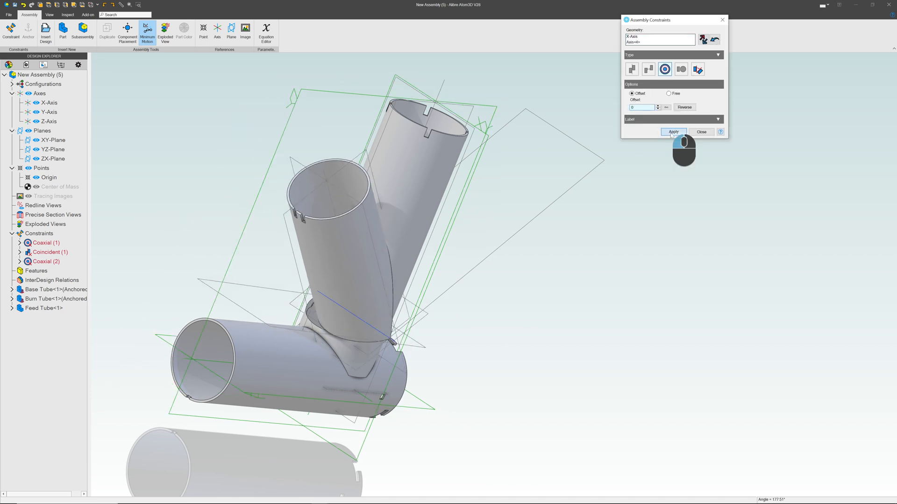
pyautogui.click(674, 132)
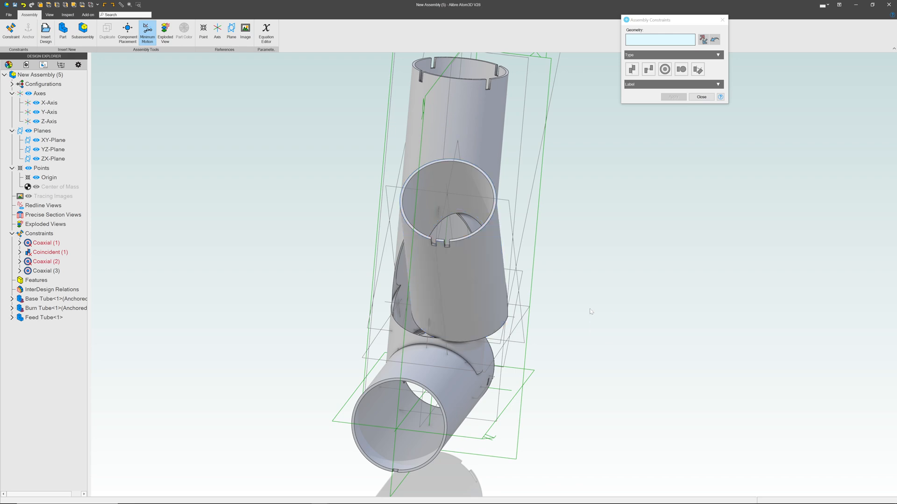
pyautogui.click(52, 150)
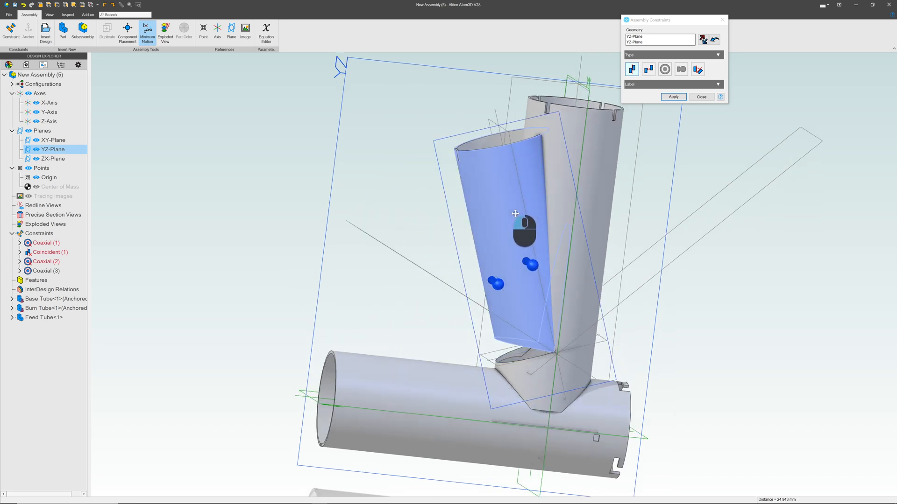
pyautogui.click(674, 96)
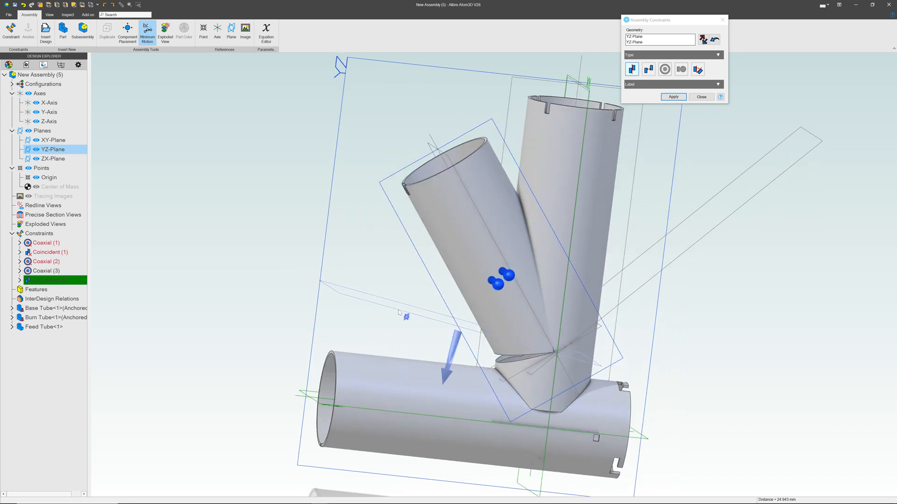
pyautogui.click(673, 97)
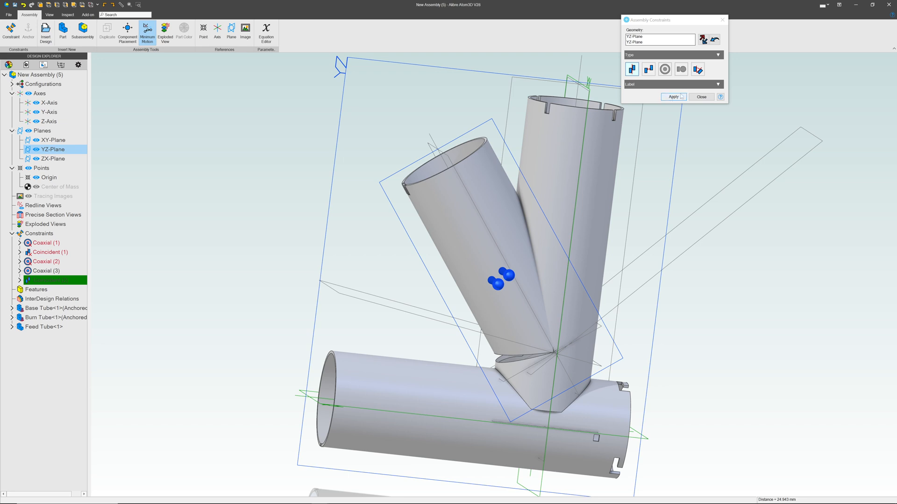
# Step: Add an Angle constraint between the XY-Plane and the feed tube plane, then go to the File page
pyautogui.click(673, 96)
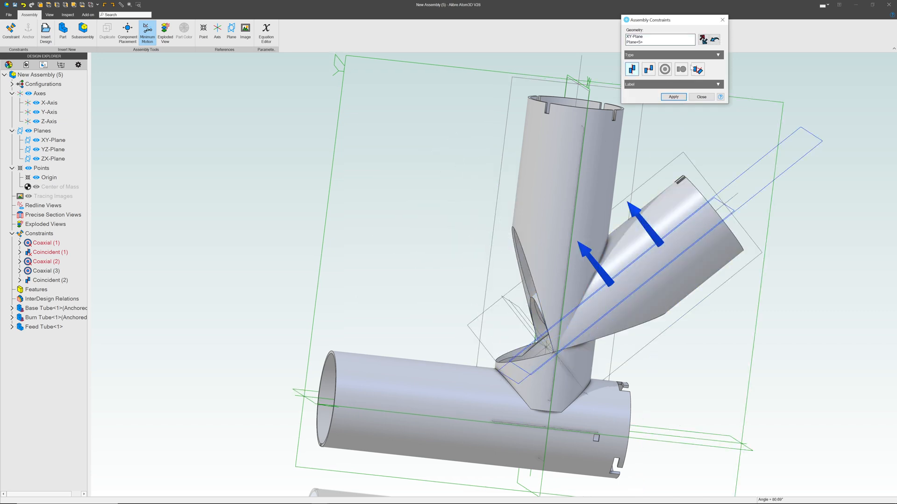
pyautogui.click(697, 69)
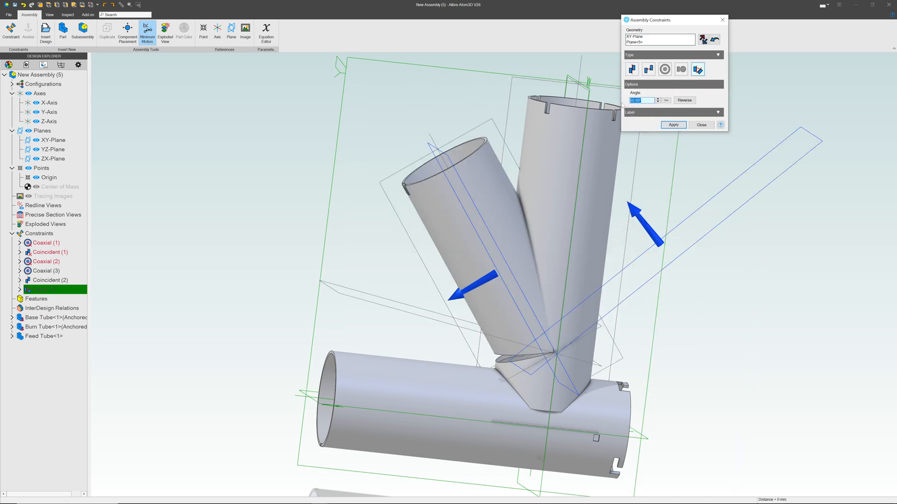
pyautogui.click(673, 124)
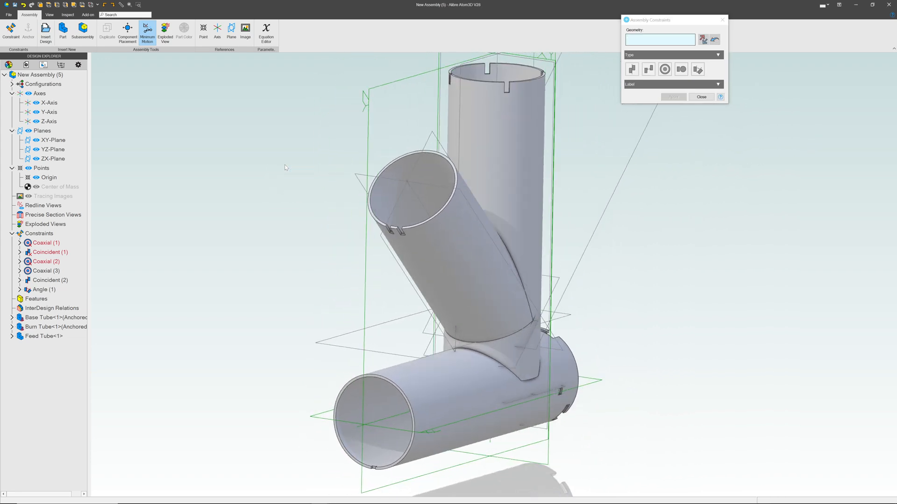
pyautogui.click(8, 14)
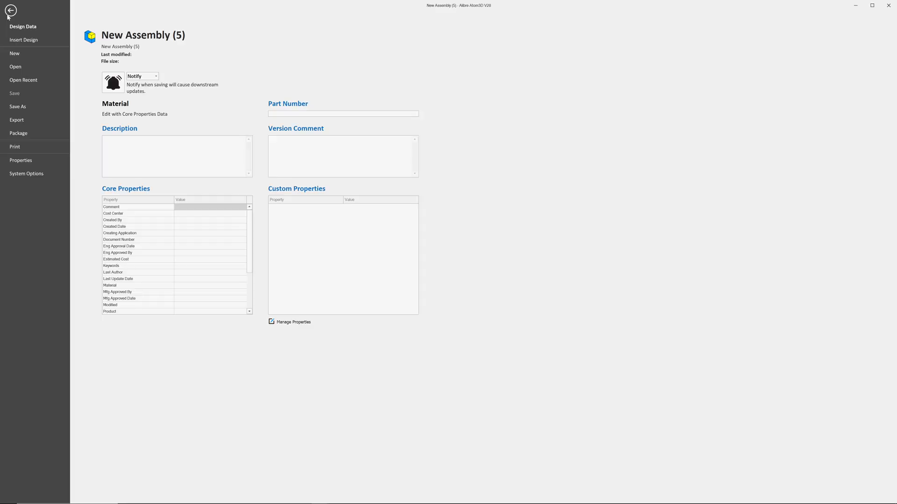